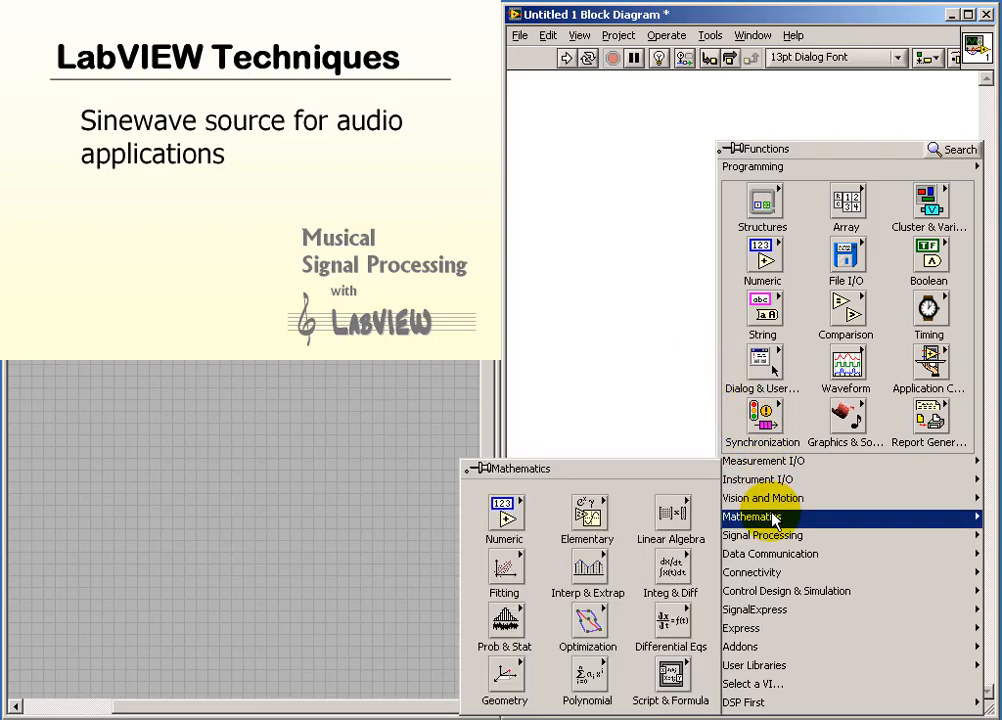
- Drop the trigonometric Sine function onto the empty block diagram
{"action": "left_click", "coordinate": [587, 517]}
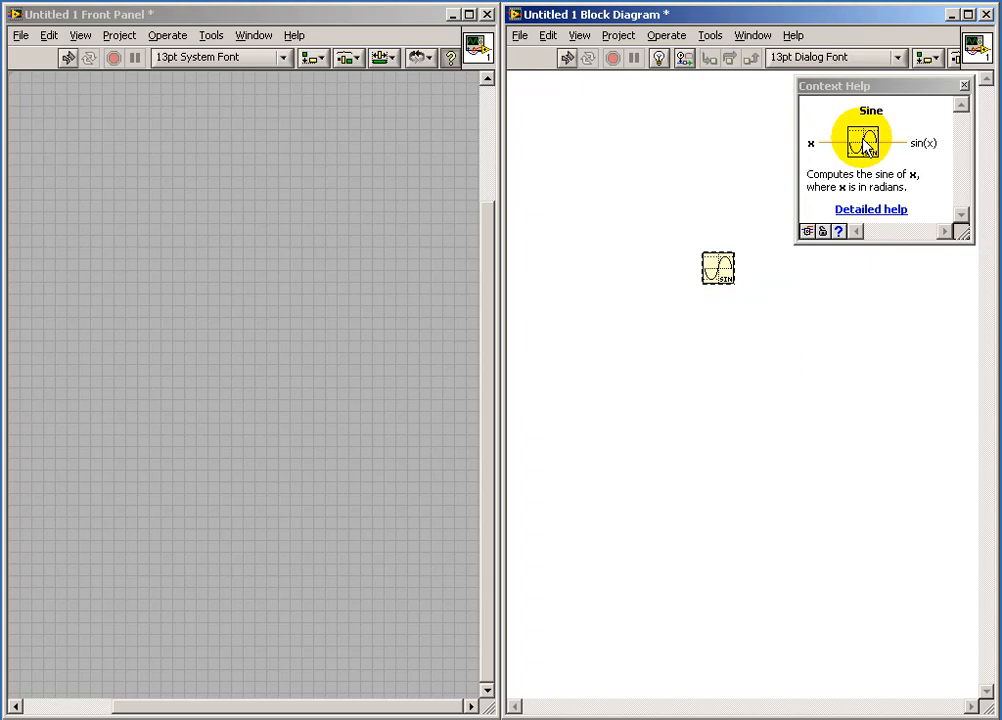
{"action": "mouse_move", "coordinate": [785, 215]}
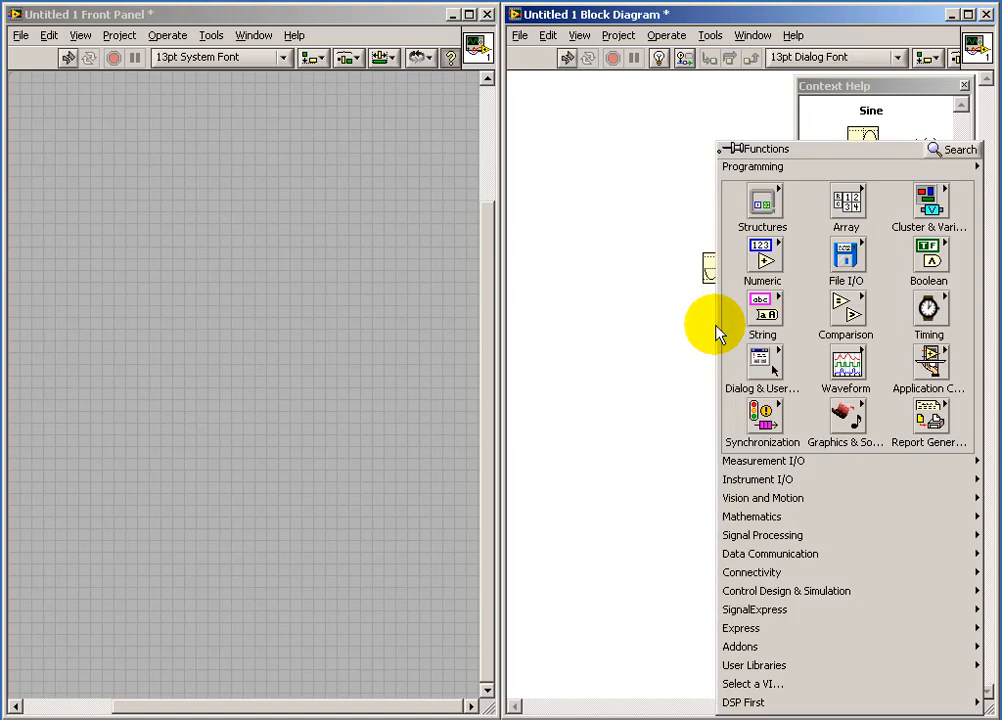
- Place Sine Waveform.vi from Waveform Generation below the Sine node
{"action": "left_click", "coordinate": [762, 535]}
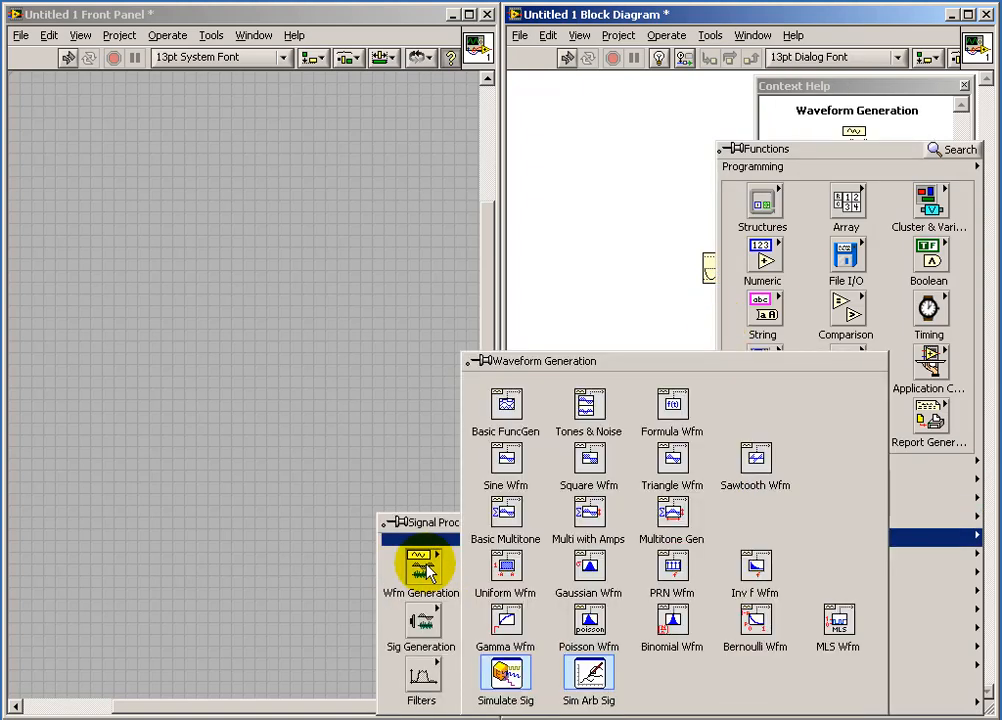
{"action": "mouse_move", "coordinate": [505, 458]}
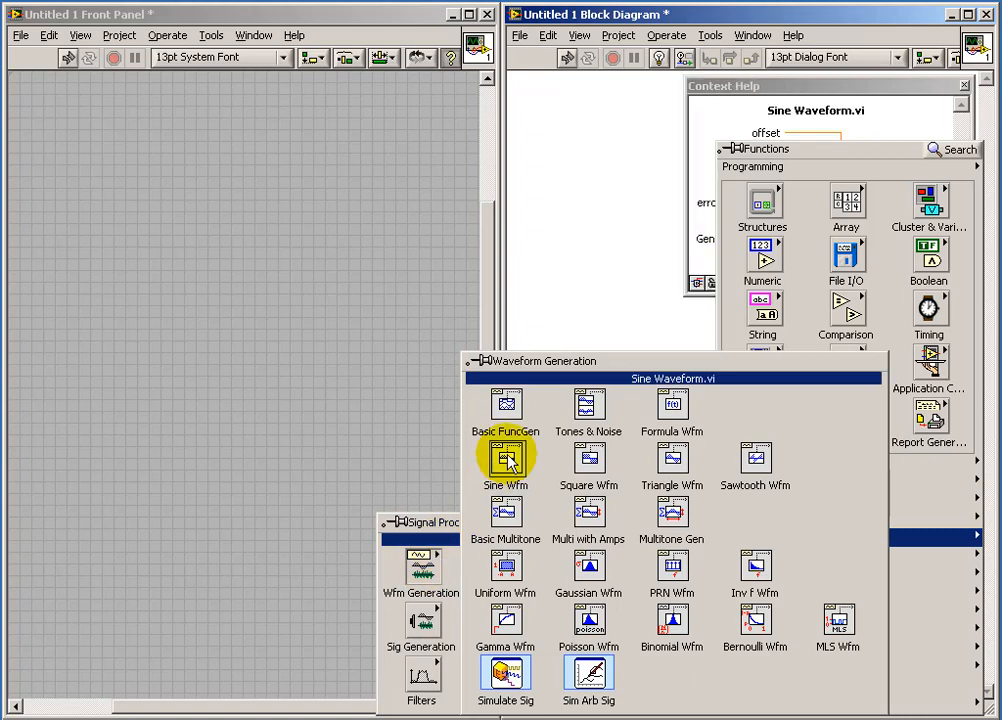
{"action": "left_click", "coordinate": [505, 458]}
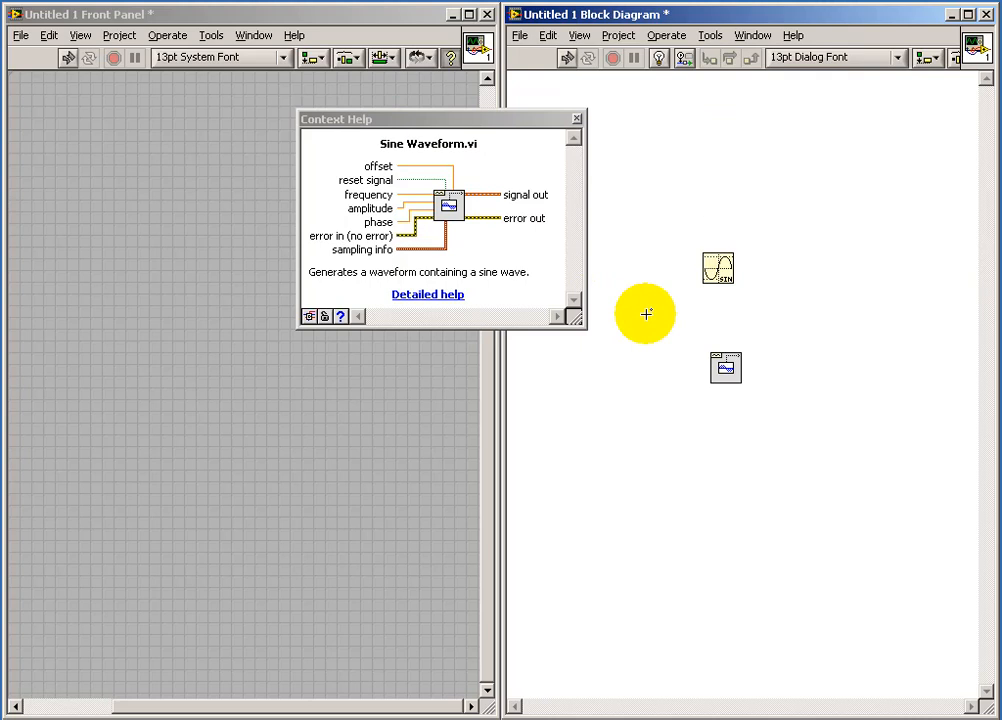
{"action": "mouse_move", "coordinate": [686, 447]}
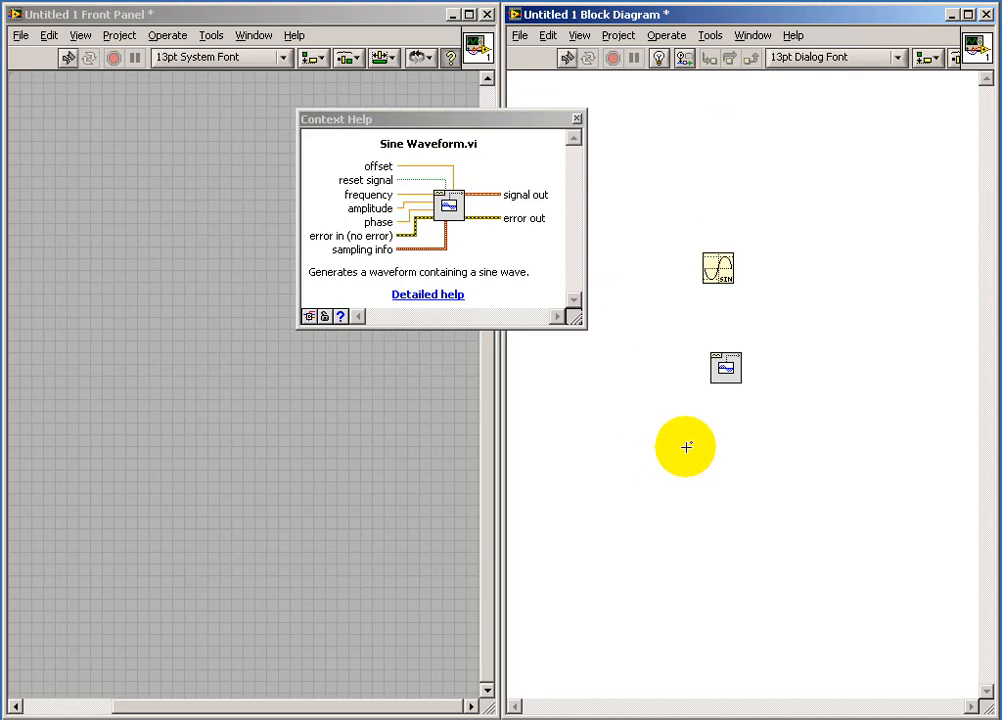
{"action": "mouse_move", "coordinate": [725, 362]}
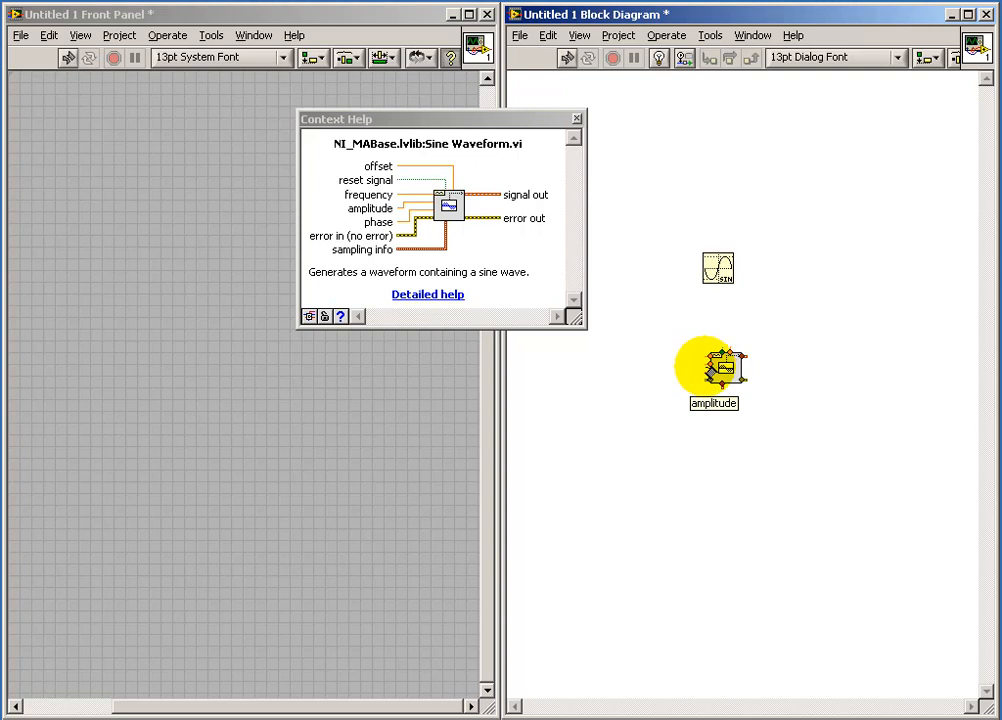
{"action": "mouse_move", "coordinate": [714, 372]}
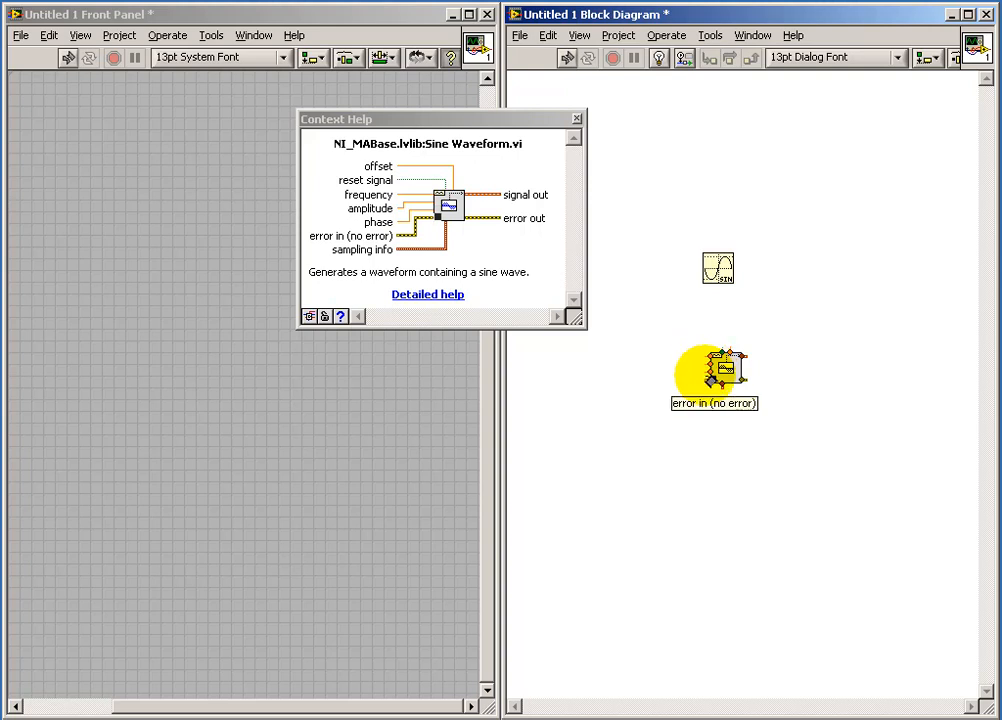
{"action": "mouse_move", "coordinate": [745, 378]}
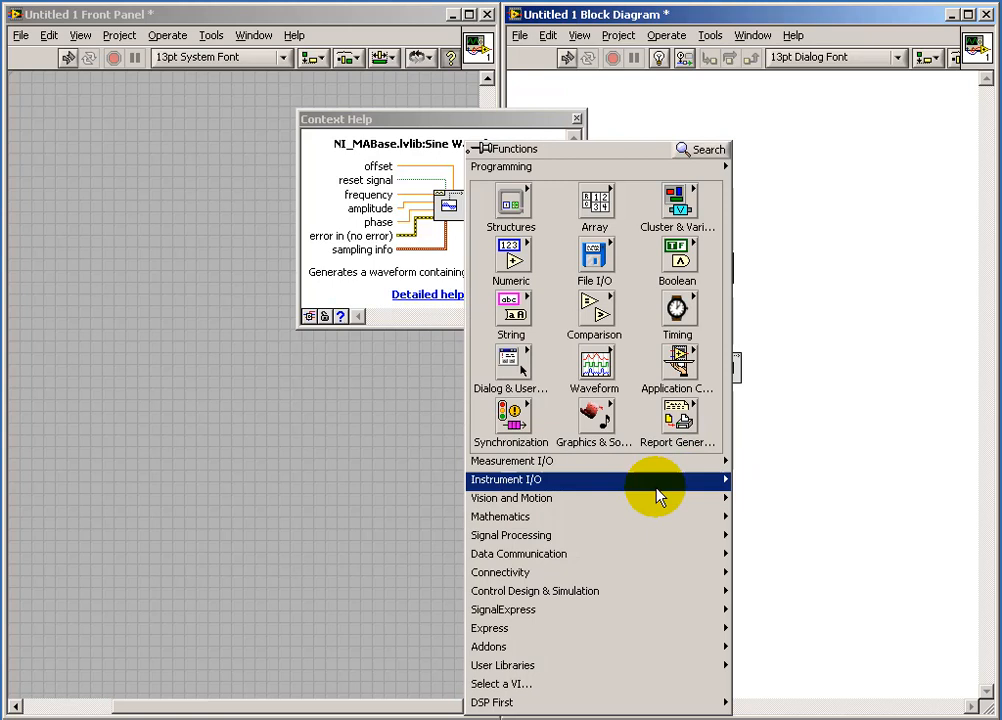
{"action": "mouse_move", "coordinate": [510, 535]}
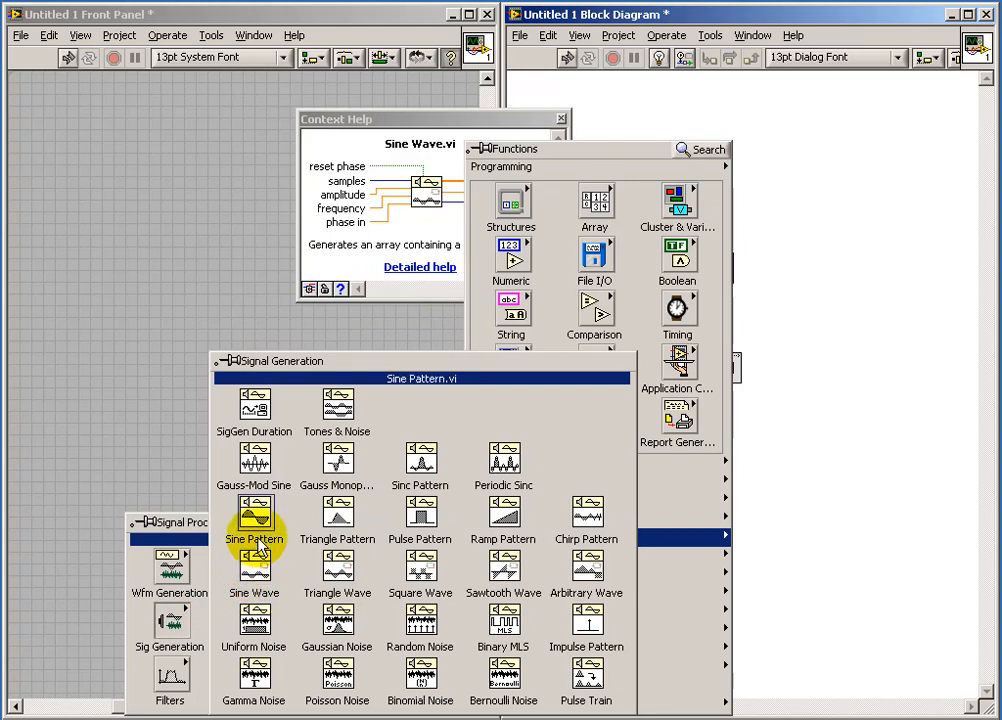
- Drop Sine Pattern.vi onto the diagram and reopen Signal Generation for Sine Wave.vi
{"action": "left_click", "coordinate": [254, 512]}
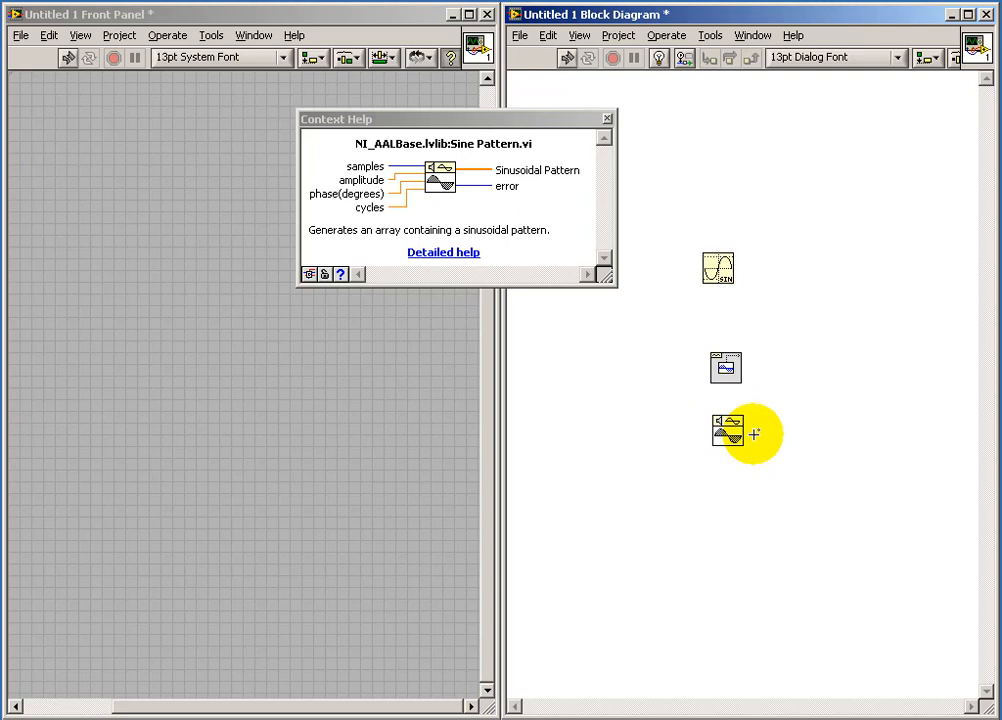
{"action": "left_click", "coordinate": [754, 433]}
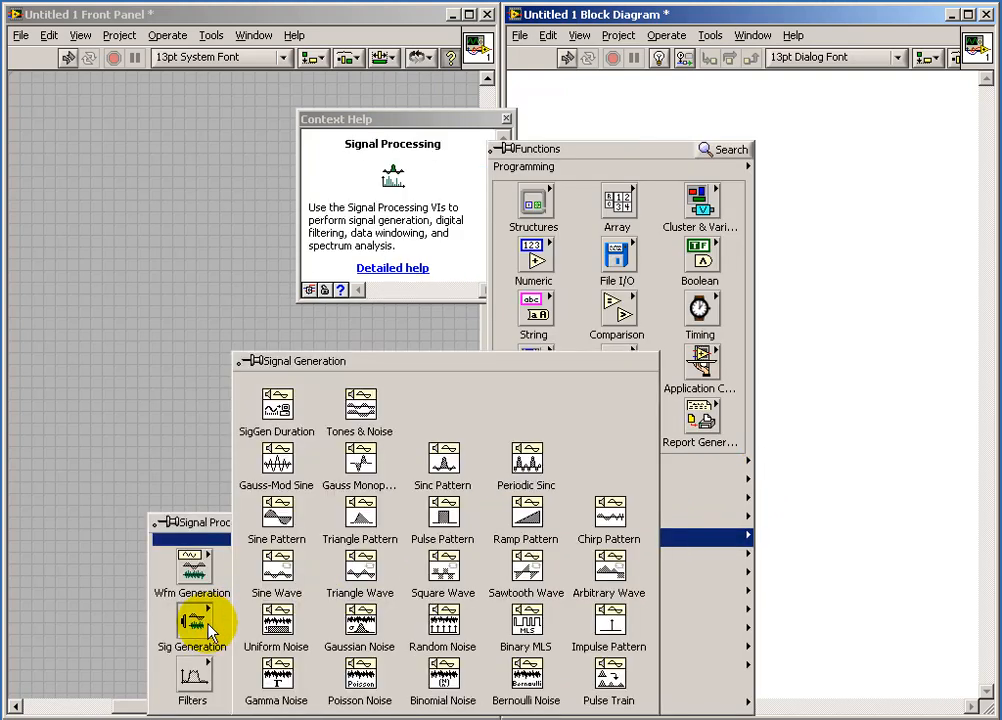
{"action": "left_click", "coordinate": [276, 565]}
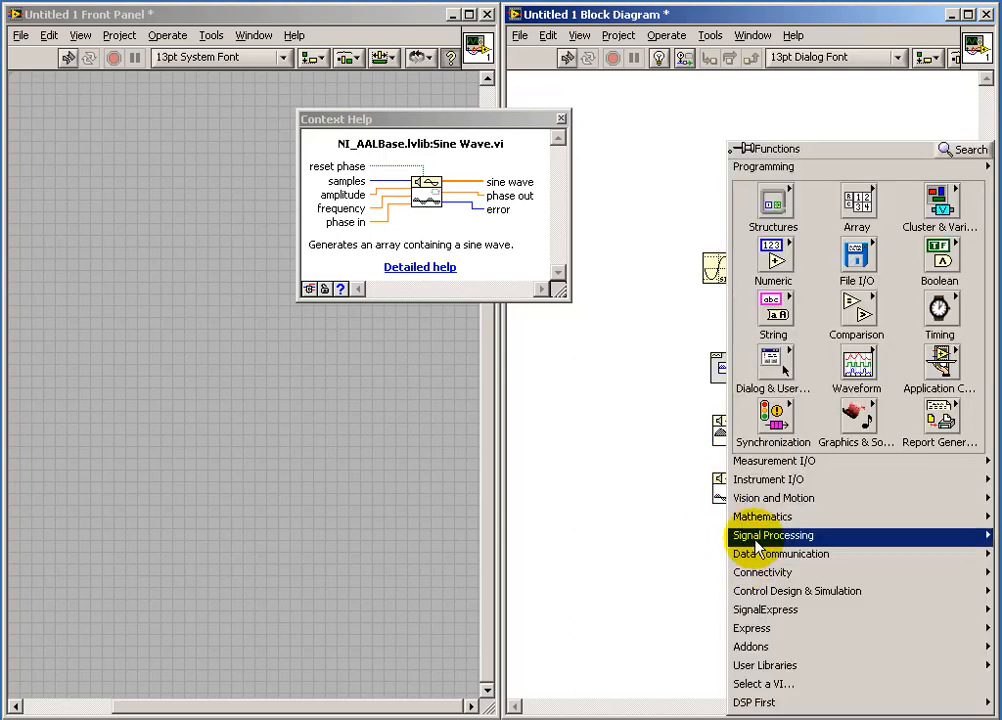
- Place Sine Wave PtByPt.vi from Signal Generation PtByPt as the fifth sine block
{"action": "left_click", "coordinate": [772, 535]}
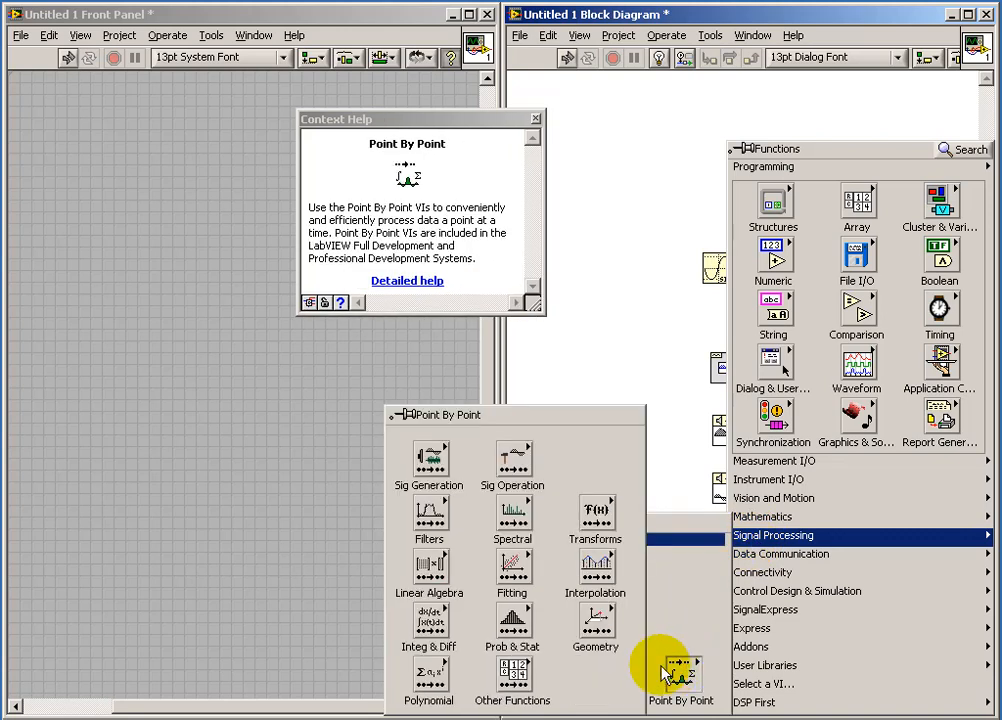
{"action": "left_click", "coordinate": [428, 460]}
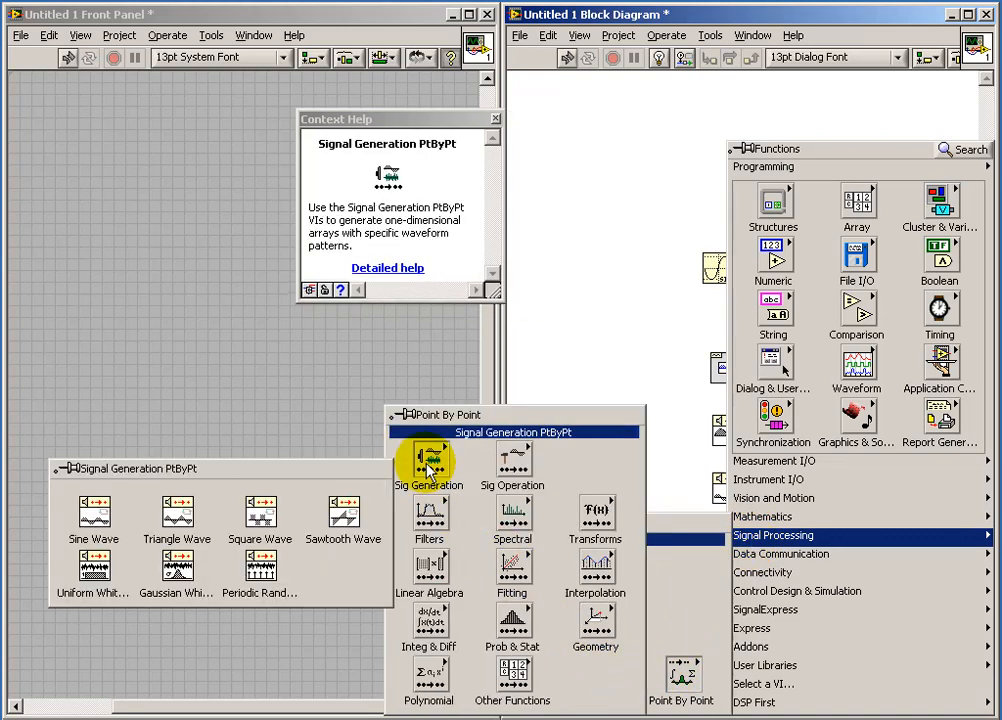
{"action": "mouse_move", "coordinate": [94, 513]}
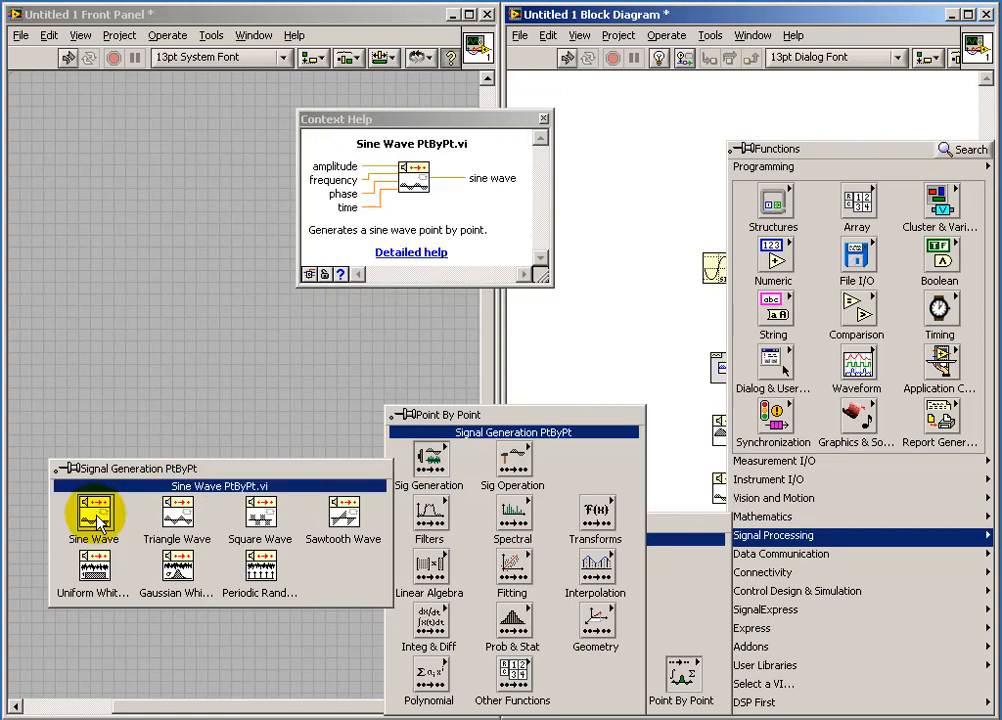
{"action": "left_click", "coordinate": [93, 512]}
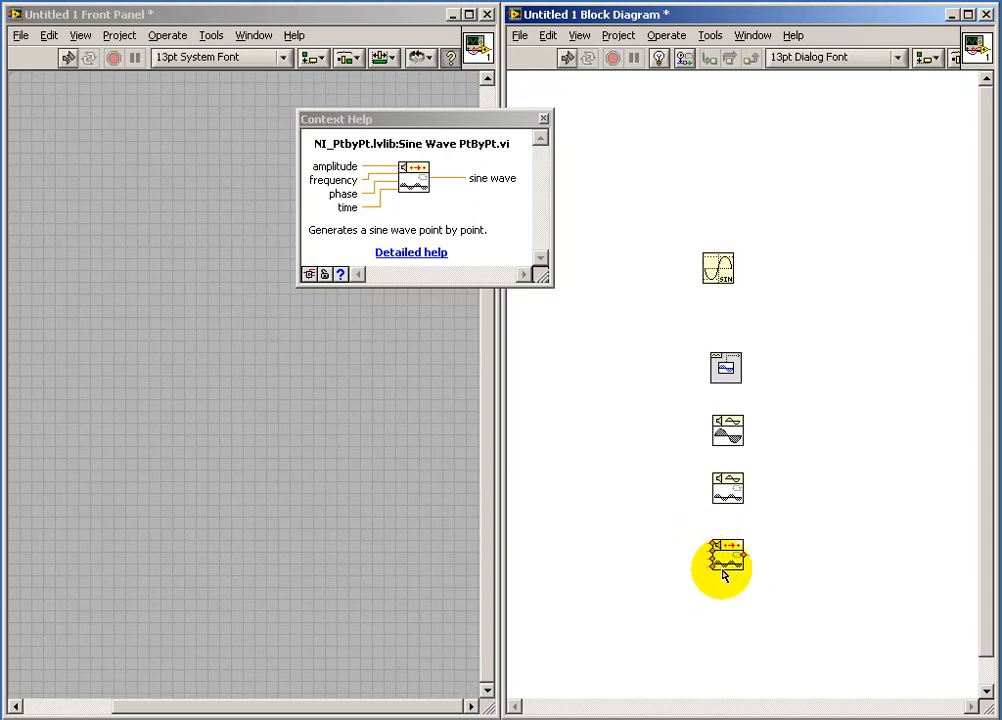
{"action": "mouse_move", "coordinate": [725, 558]}
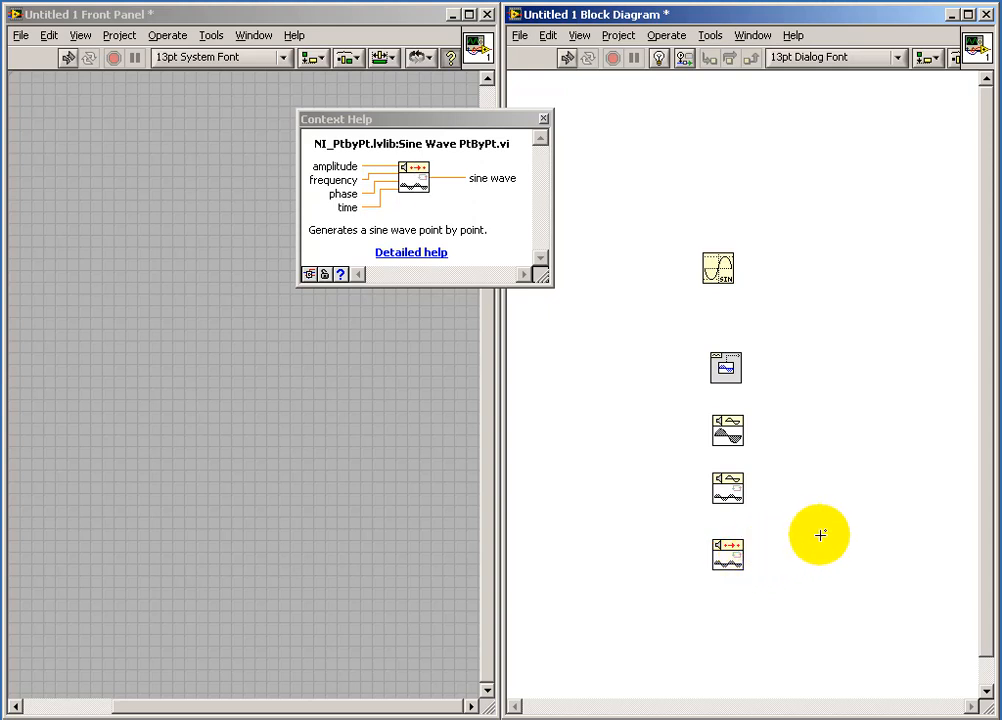
{"action": "mouse_move", "coordinate": [727, 491]}
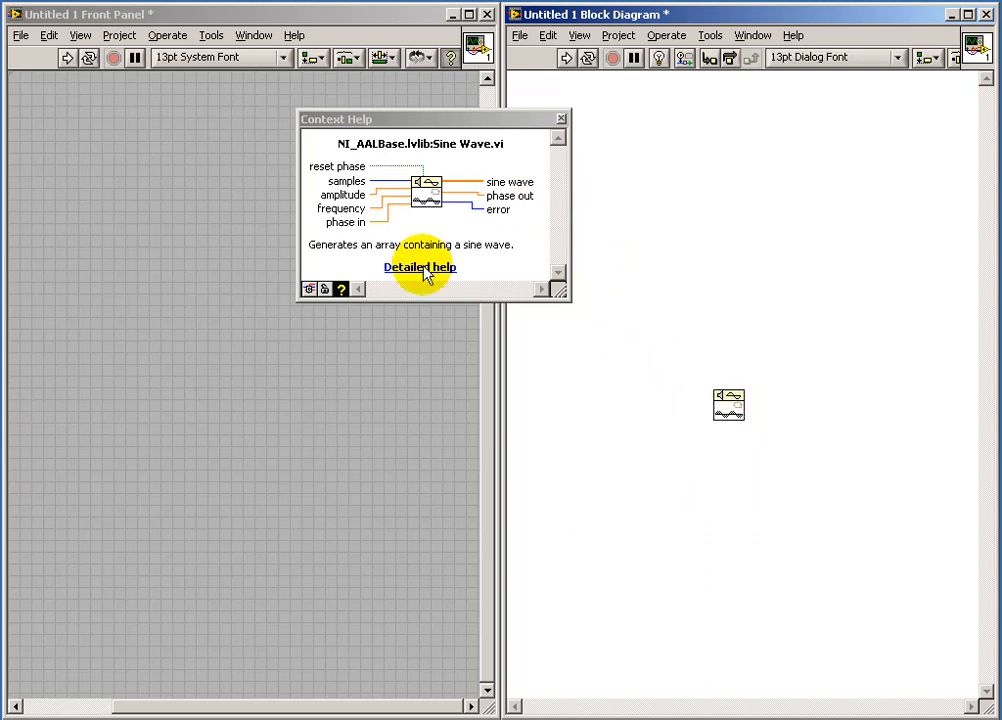
{"action": "left_click", "coordinate": [420, 267]}
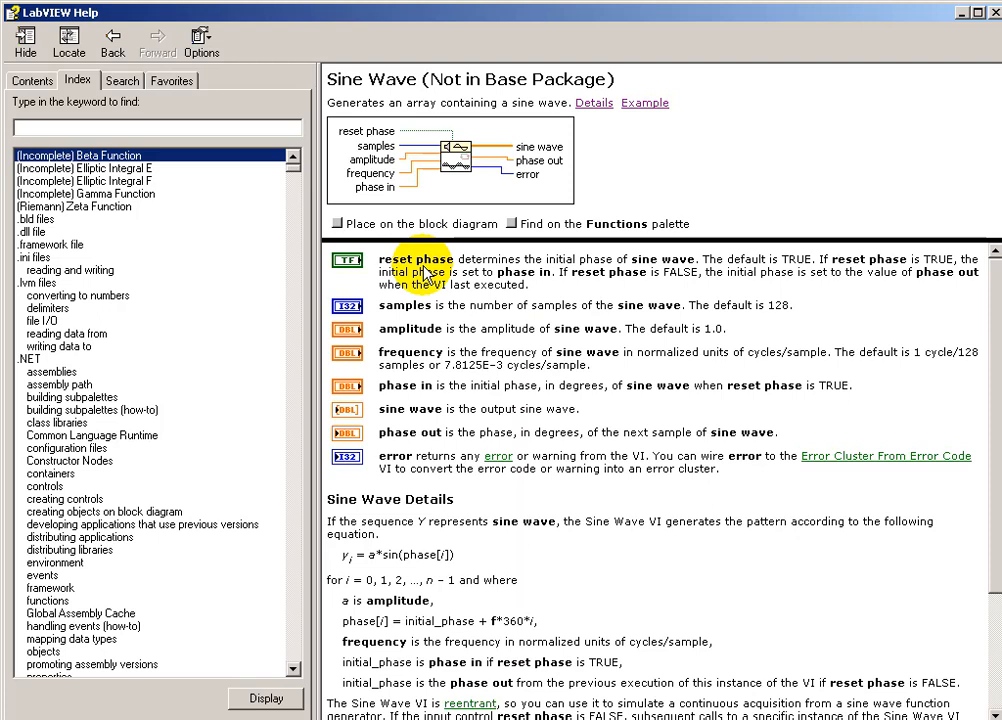
{"action": "mouse_move", "coordinate": [415, 290]}
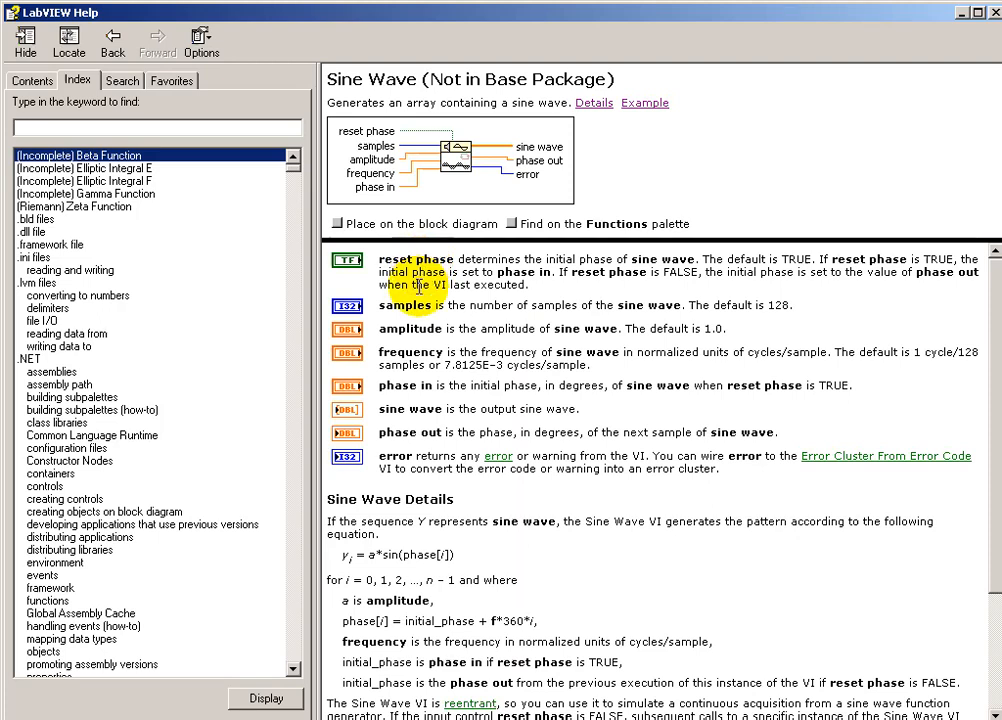
{"action": "mouse_move", "coordinate": [405, 305]}
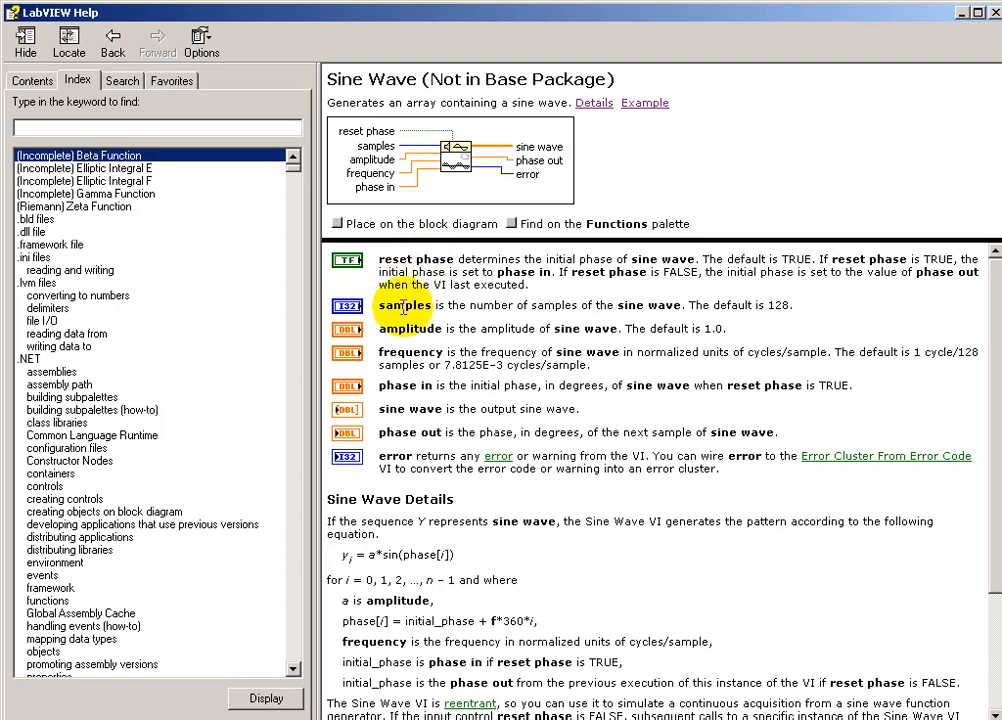
{"action": "mouse_move", "coordinate": [637, 352]}
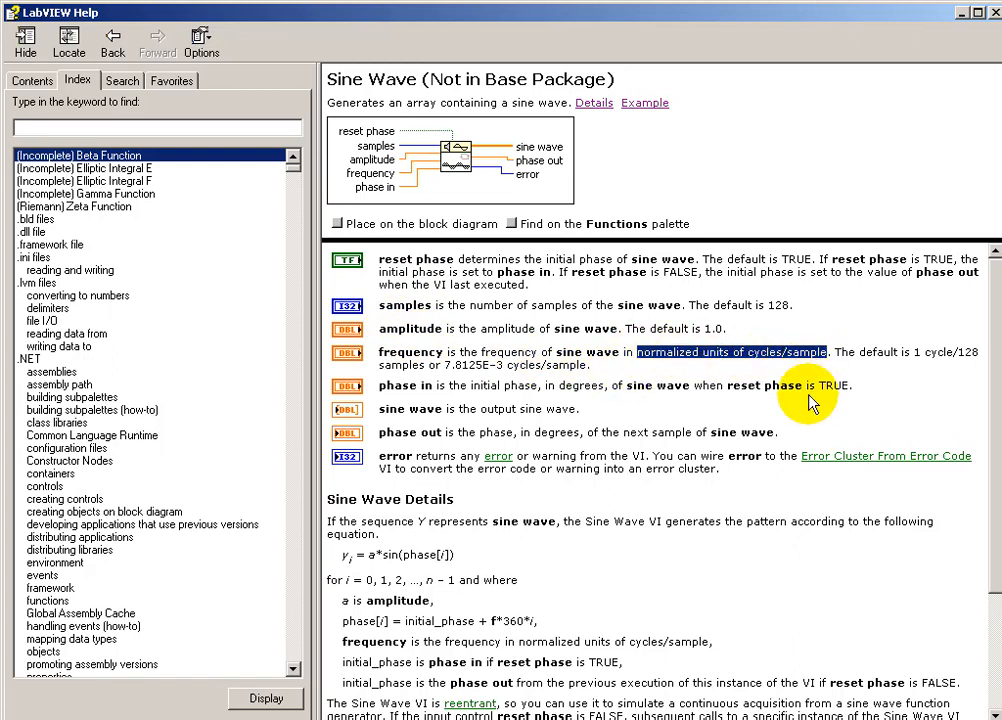
{"action": "mouse_move", "coordinate": [807, 408]}
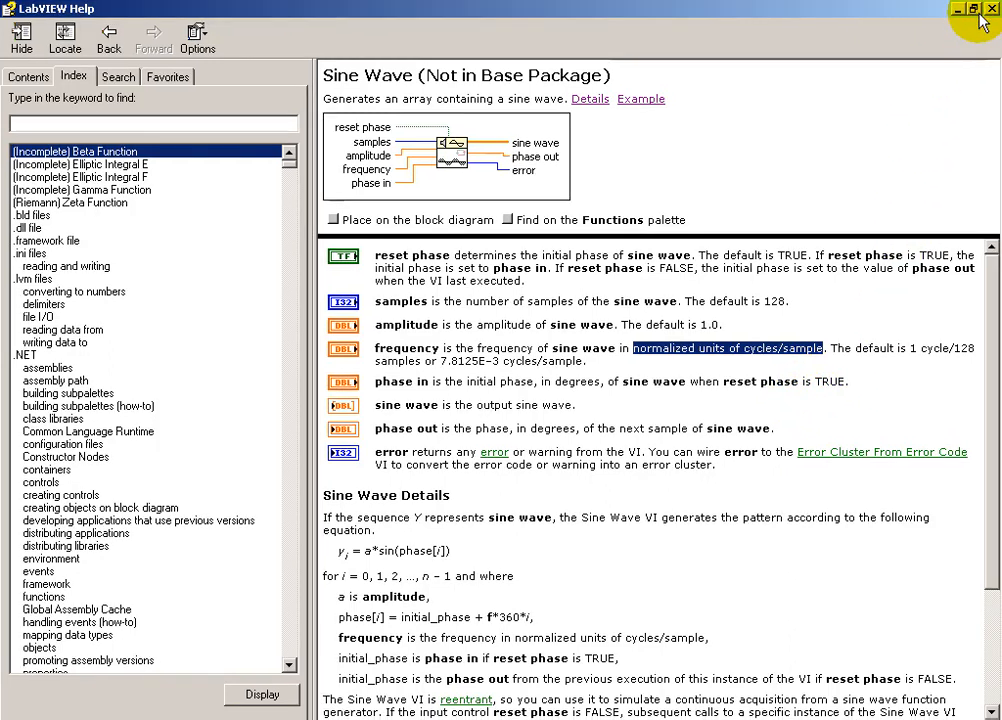
{"action": "left_click", "coordinate": [991, 9]}
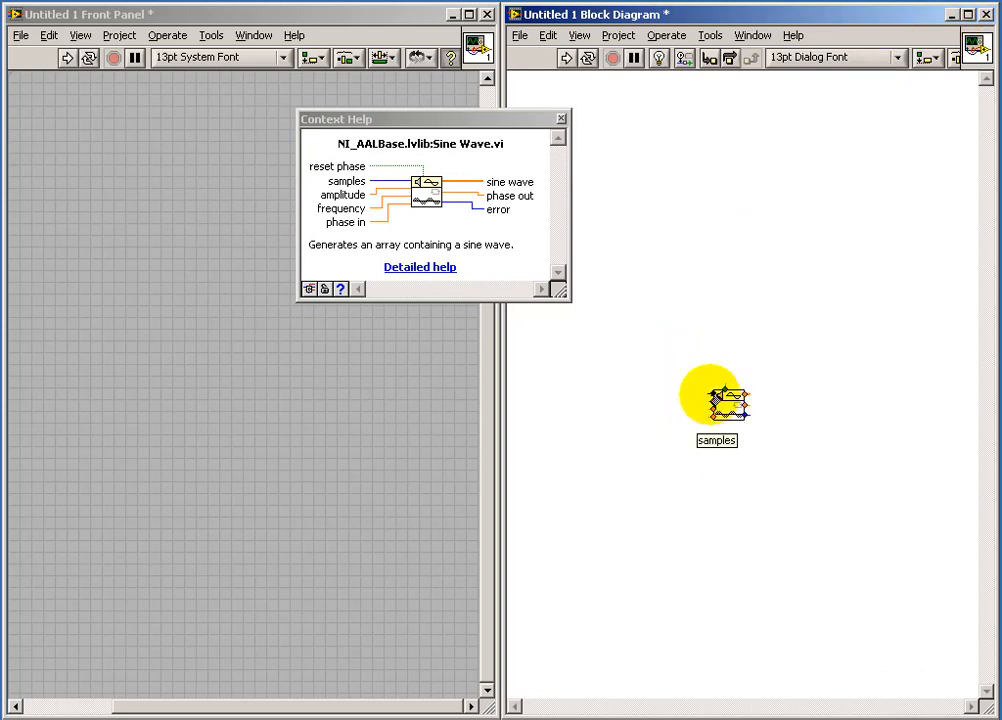
- Create controls for samples and amplitude and an indicator for the sine wave output
{"action": "right_click", "coordinate": [716, 400]}
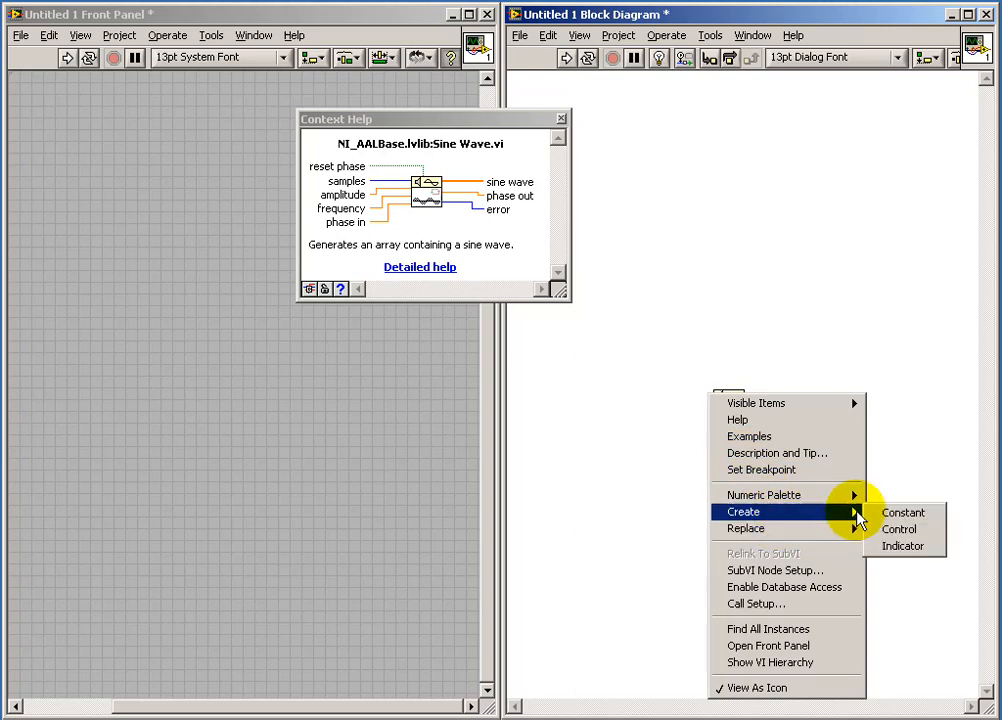
{"action": "left_click", "coordinate": [898, 528]}
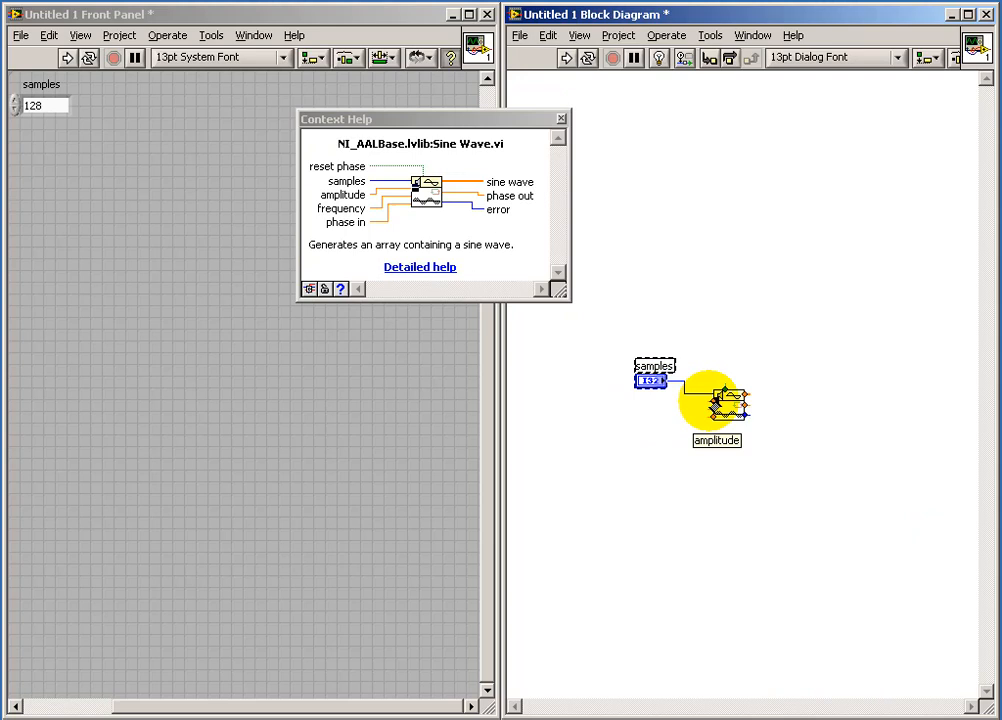
{"action": "right_click", "coordinate": [720, 400]}
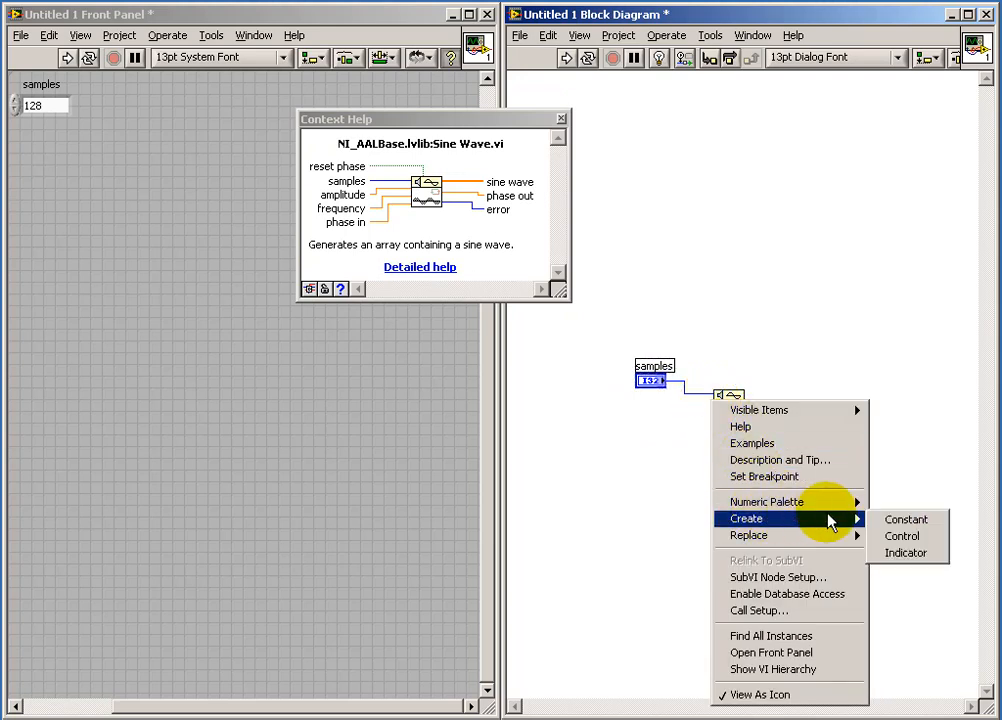
{"action": "left_click", "coordinate": [901, 536]}
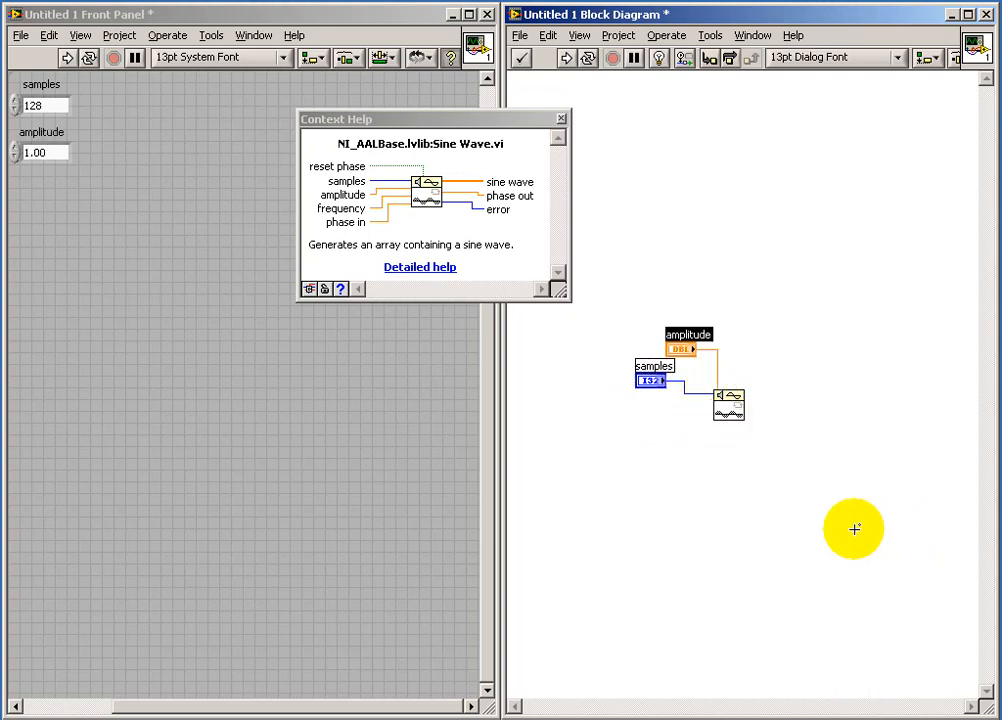
{"action": "mouse_move", "coordinate": [748, 370]}
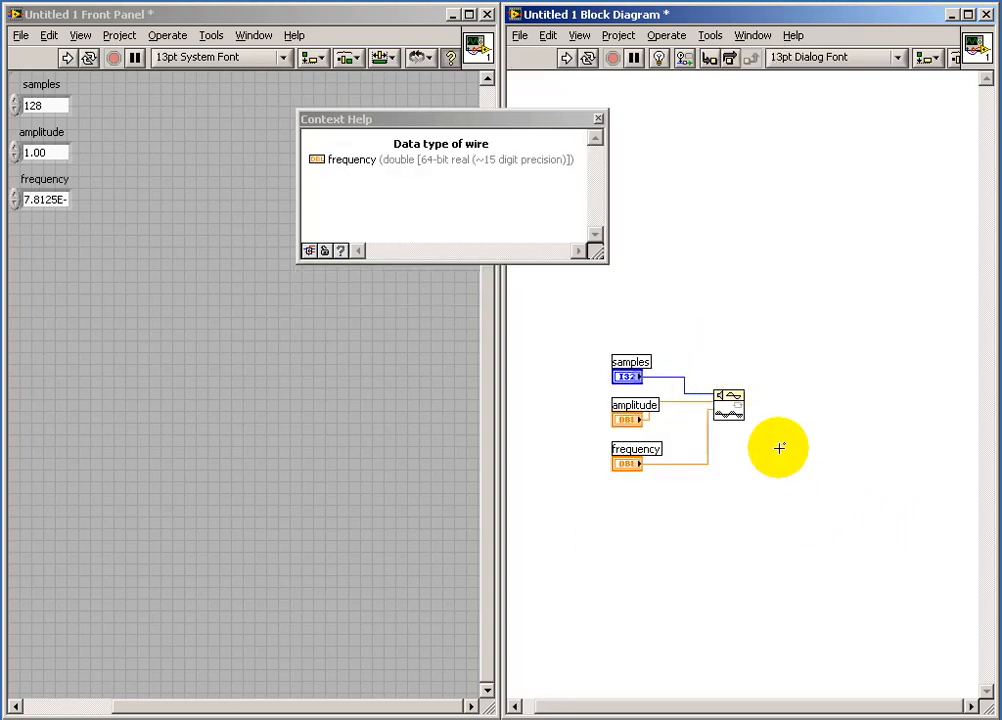
{"action": "mouse_move", "coordinate": [730, 400]}
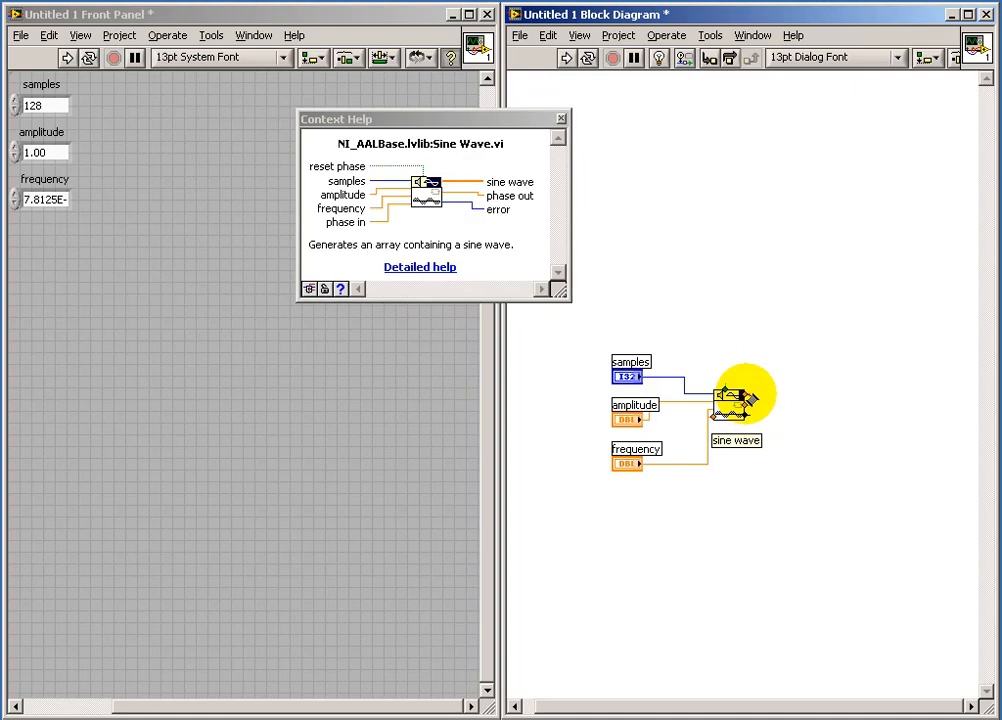
{"action": "right_click", "coordinate": [730, 400]}
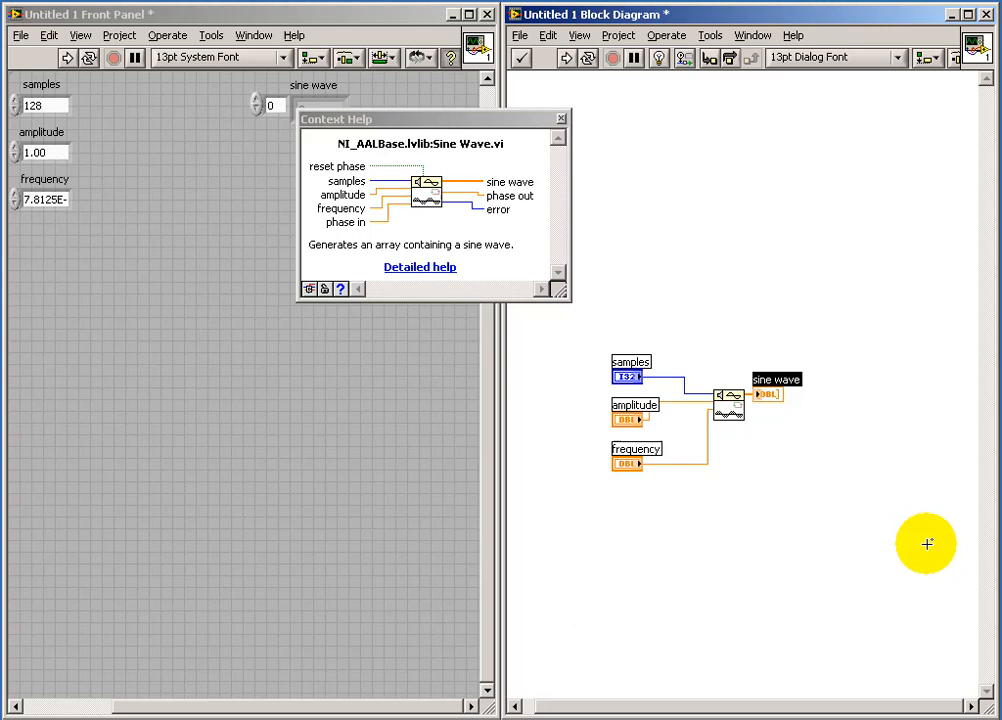
{"action": "mouse_move", "coordinate": [898, 103]}
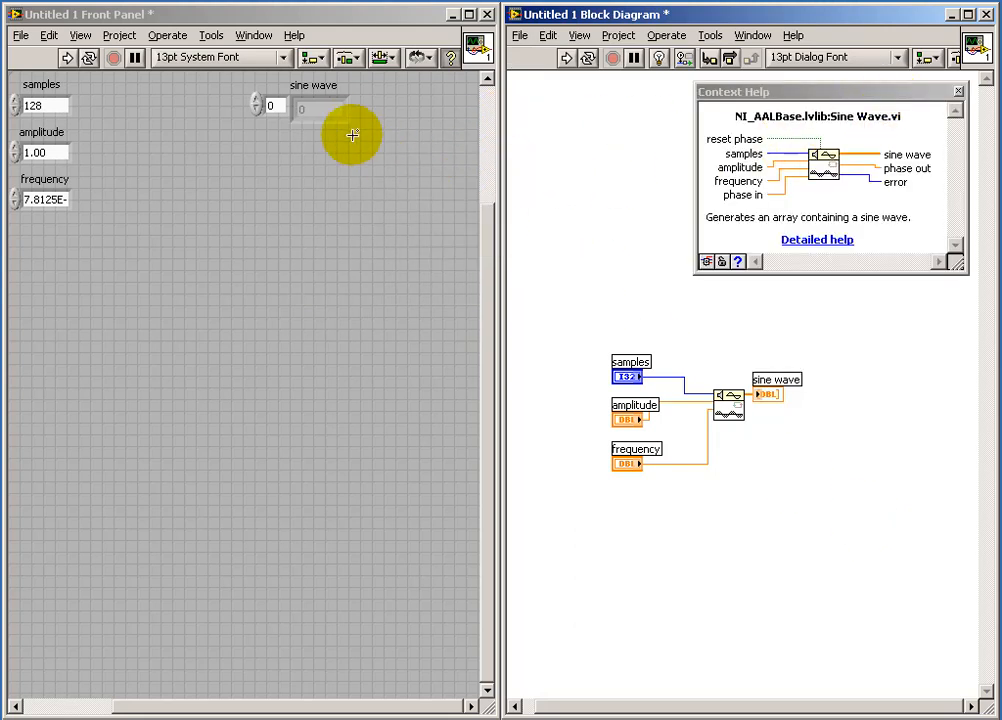
- Swap the sine wave indicator for a waveform graph, position it, and run to plot
{"action": "right_click", "coordinate": [322, 105]}
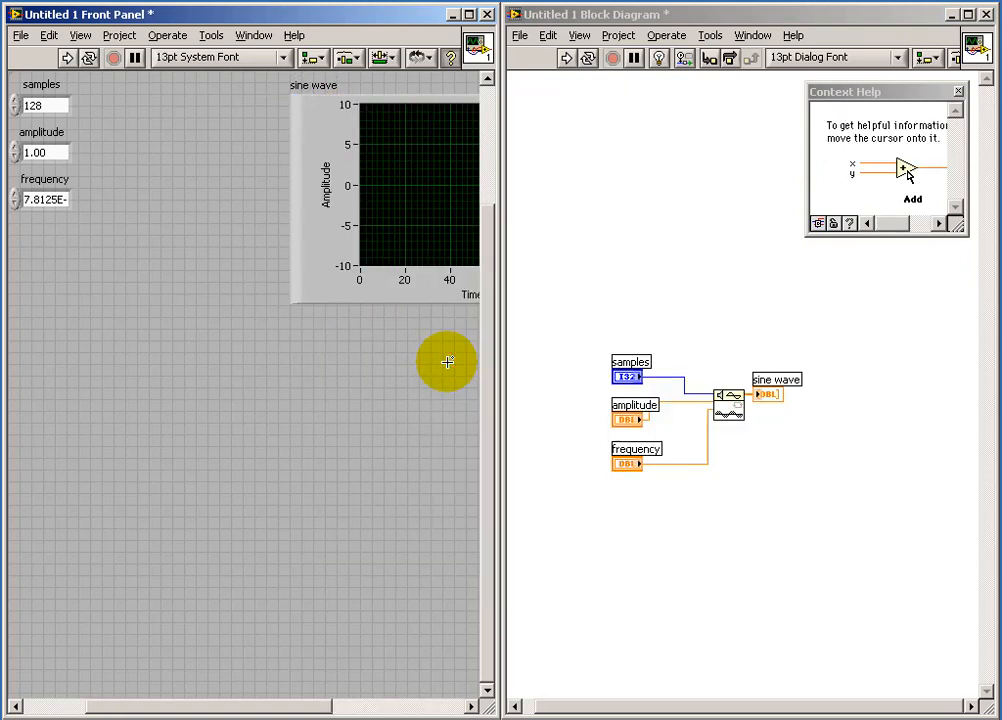
{"action": "left_click_drag", "start_coordinate": [447, 362], "coordinate": [174, 172]}
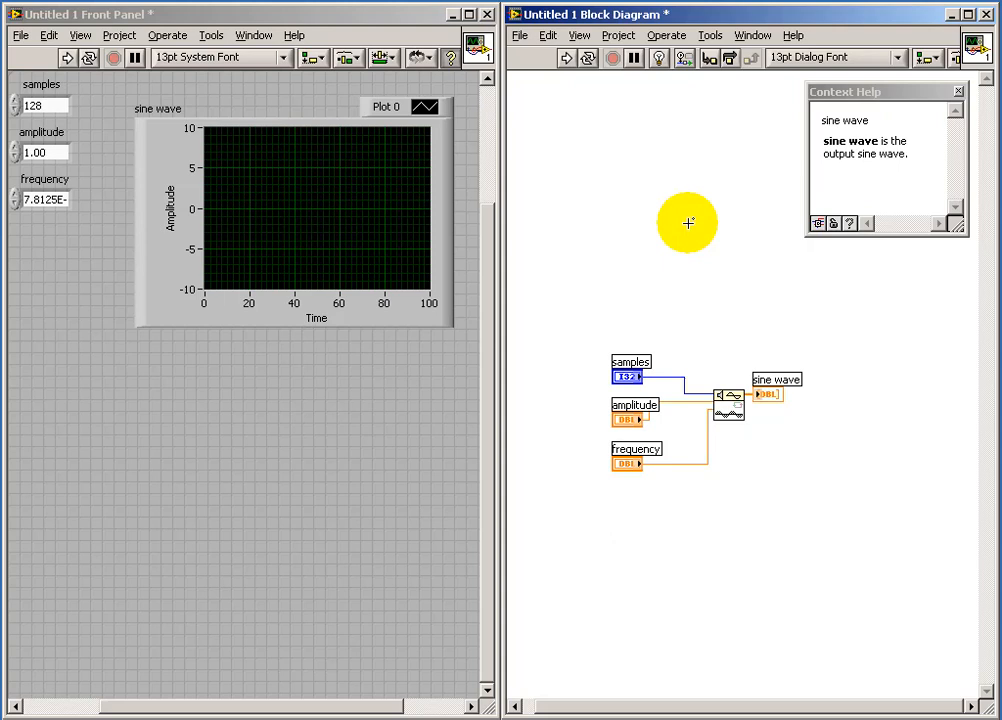
{"action": "left_click", "coordinate": [66, 57]}
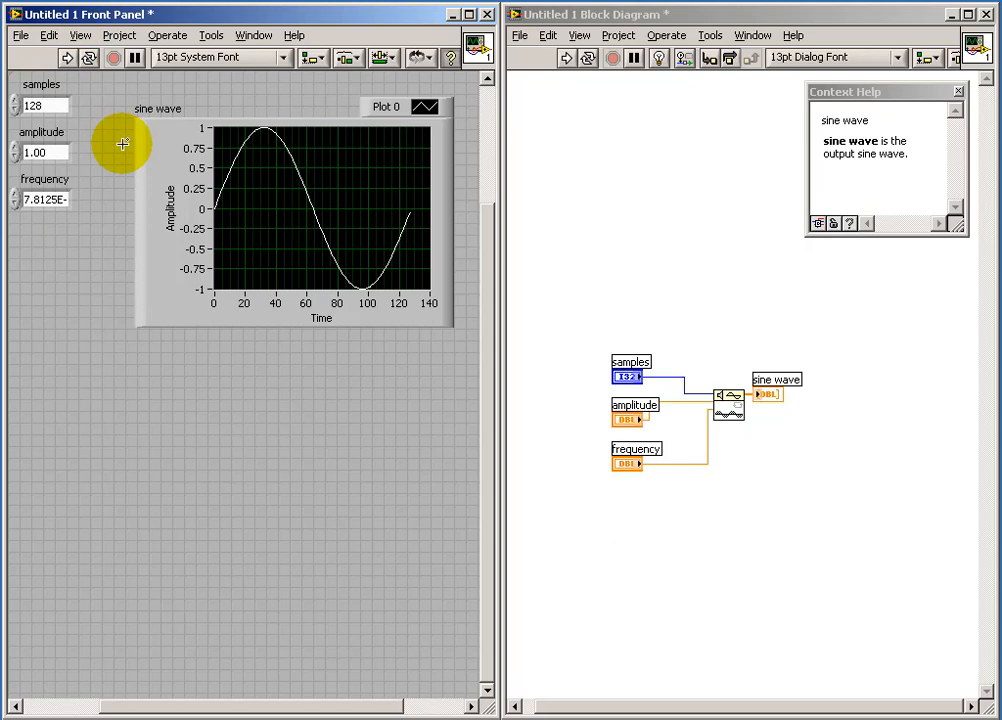
{"action": "left_click", "coordinate": [35, 152]}
{"action": "type", "text": "0.7"}
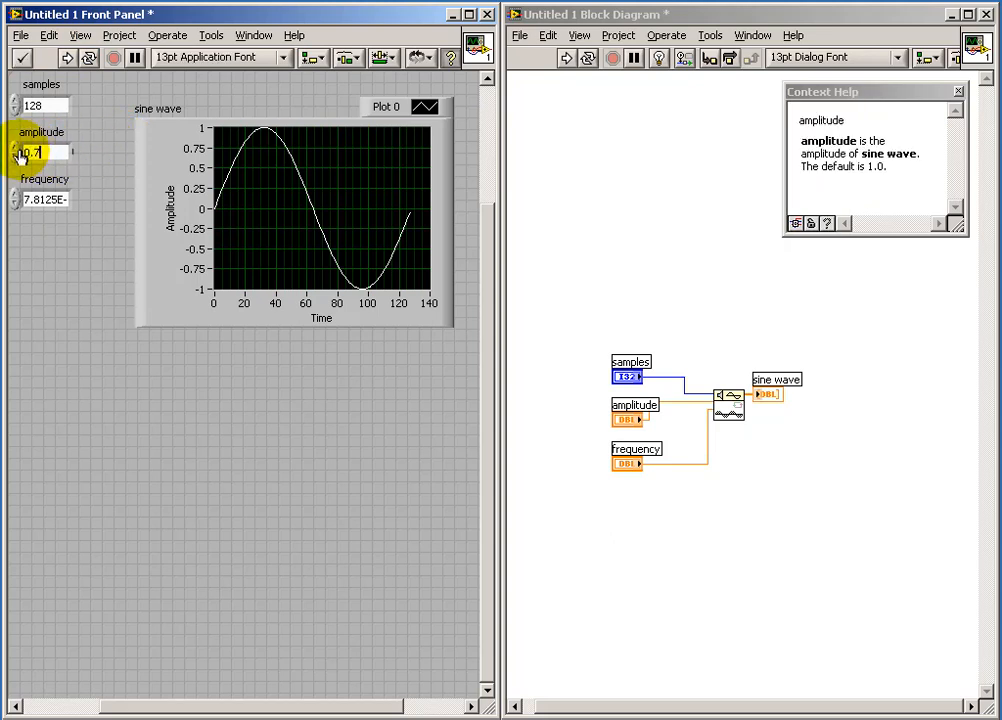
- Rerun the VI with amplitude 0.7 and adjust the frequency control
{"action": "left_click", "coordinate": [67, 57]}
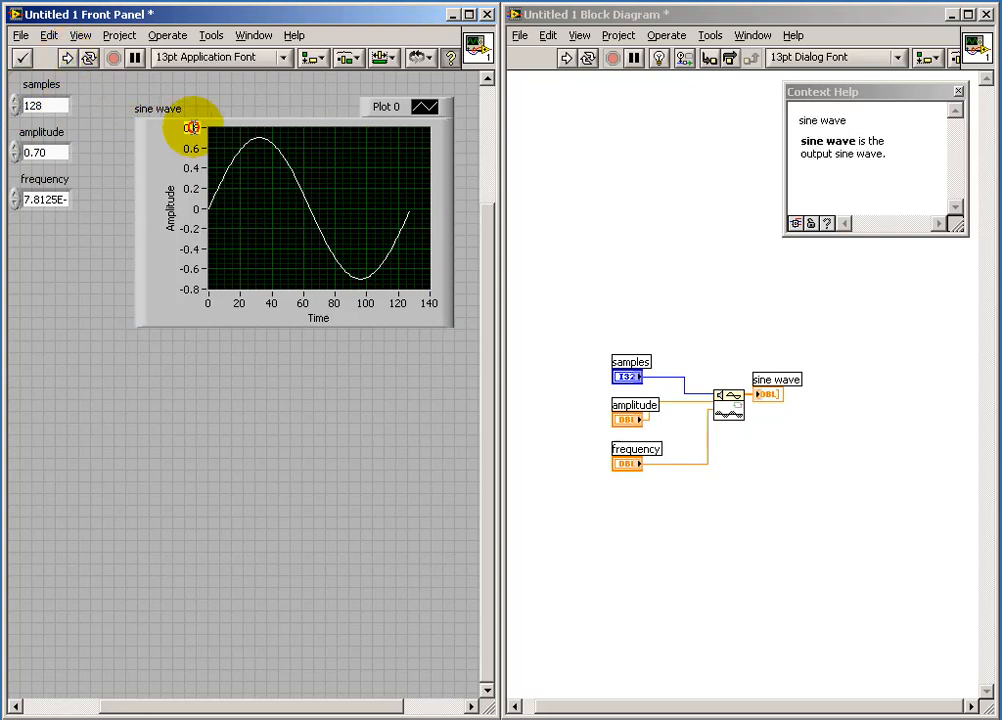
{"action": "mouse_move", "coordinate": [197, 293]}
{"action": "type", "text": "1"}
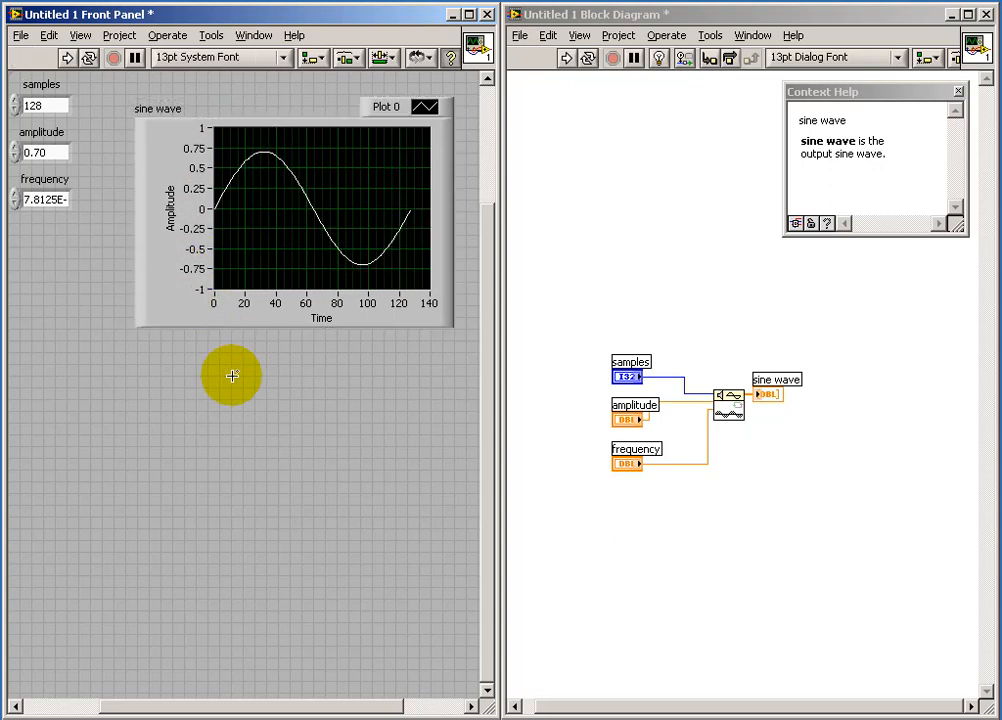
{"action": "mouse_move", "coordinate": [190, 360]}
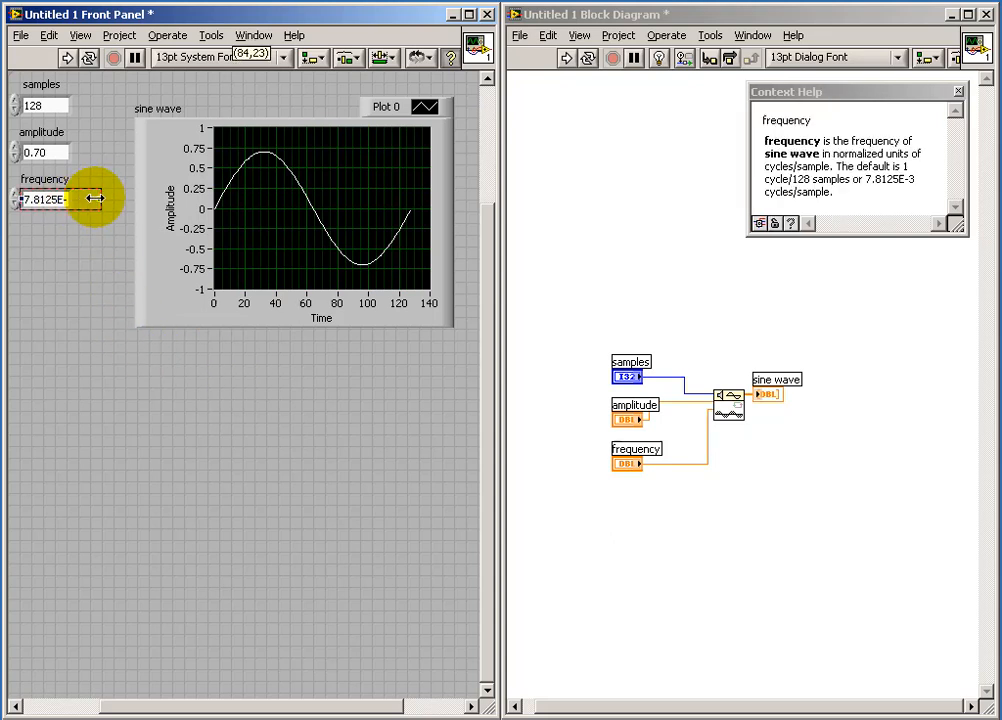
{"action": "mouse_move", "coordinate": [77, 258]}
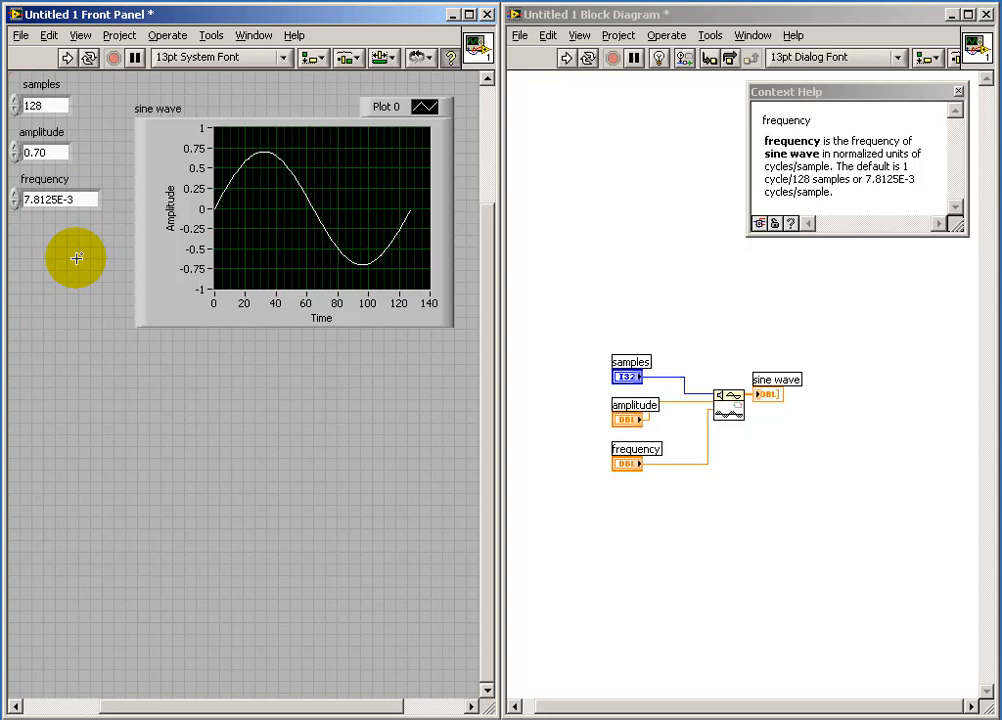
{"action": "left_click", "coordinate": [293, 220]}
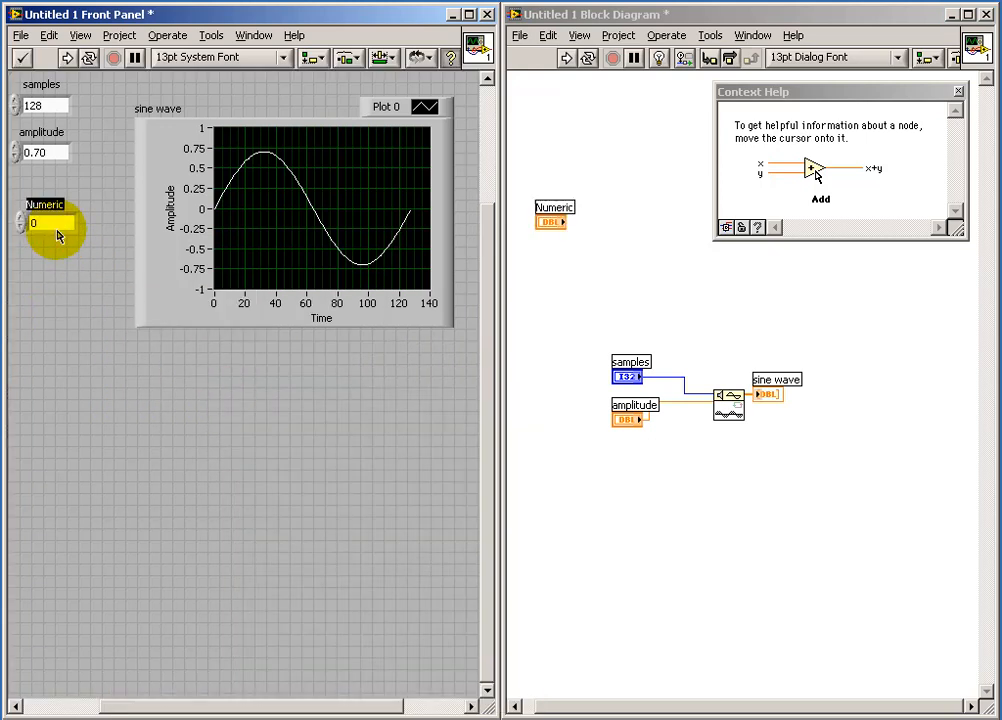
{"action": "mouse_move", "coordinate": [551, 221]}
{"action": "type", "text": "f (Hz)"}
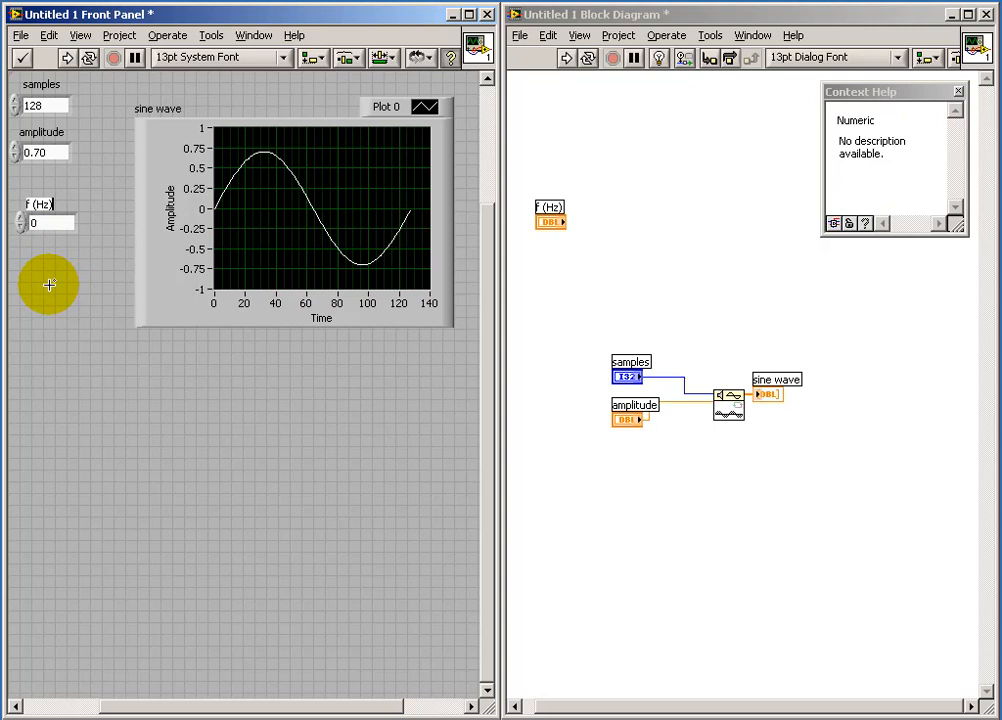
- Label f (Hz), move the f (Hz) and fs (Hz) terminals below amplitude, and add Divide
{"action": "left_click", "coordinate": [46, 223]}
{"action": "type", "text": "fs (Hz)"}
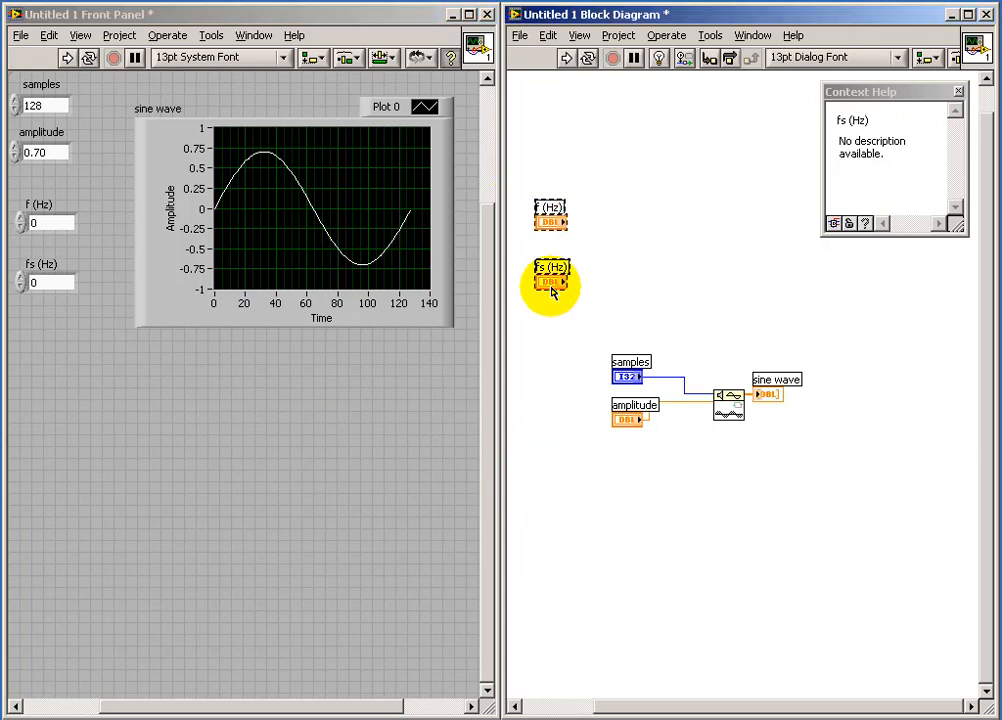
{"action": "left_click_drag", "start_coordinate": [550, 285], "coordinate": [628, 530]}
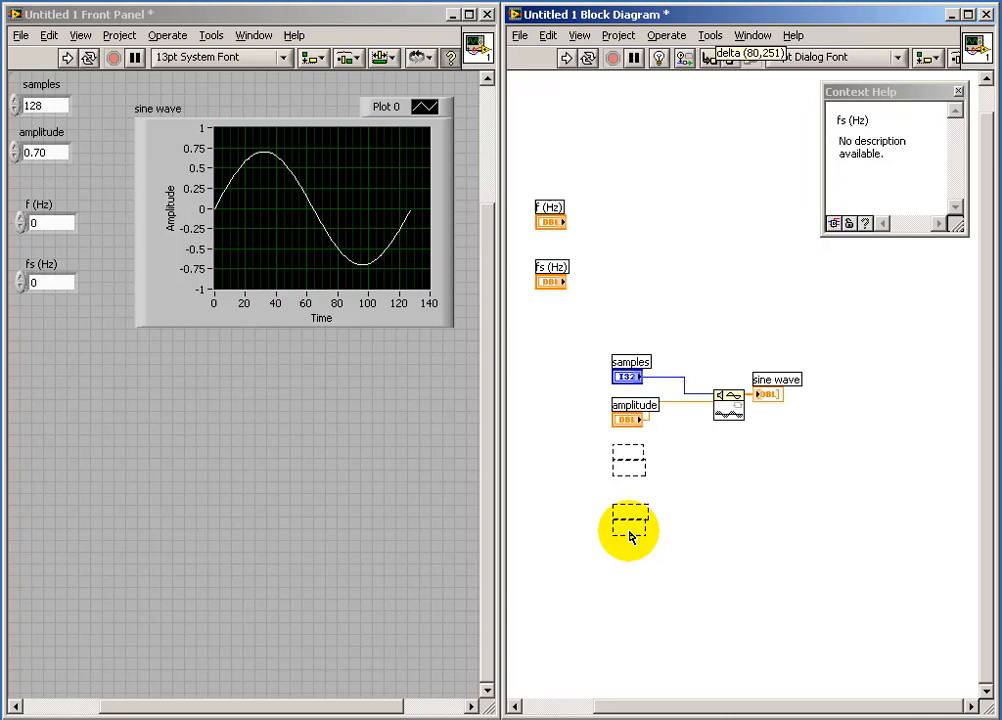
{"action": "right_click", "coordinate": [629, 530]}
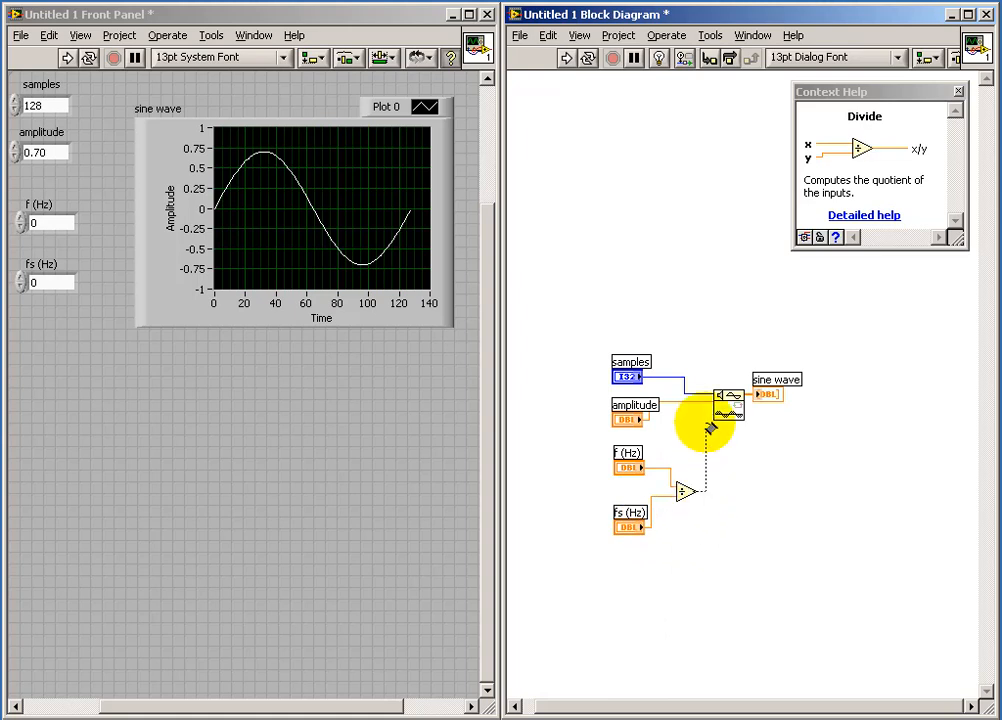
{"action": "mouse_move", "coordinate": [760, 502]}
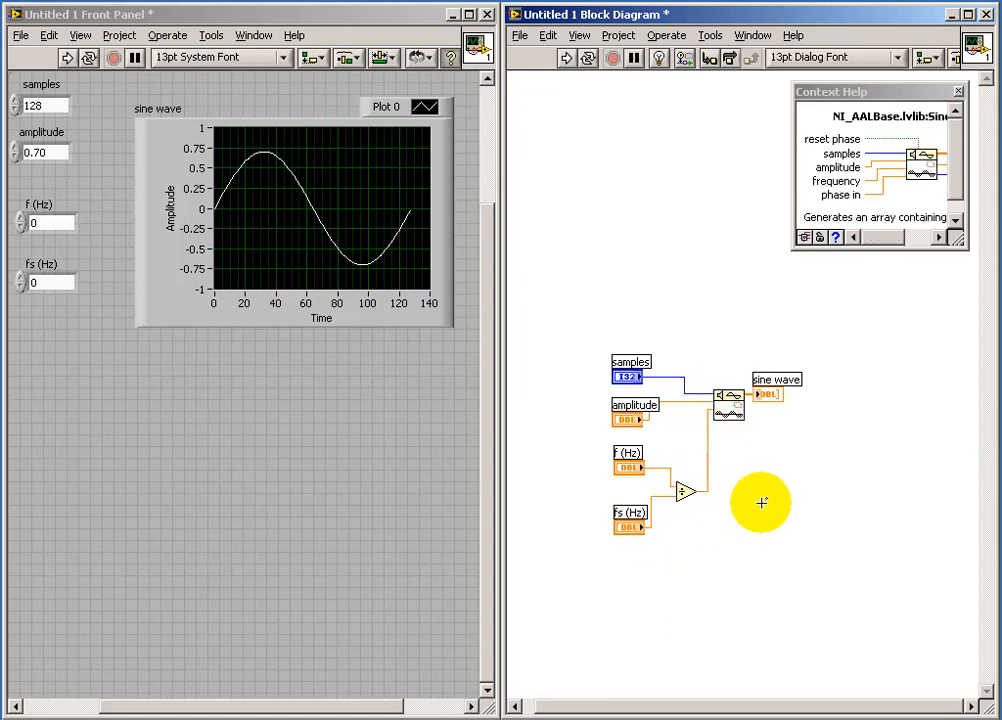
{"action": "mouse_move", "coordinate": [50, 235]}
{"action": "type", "text": "100"}
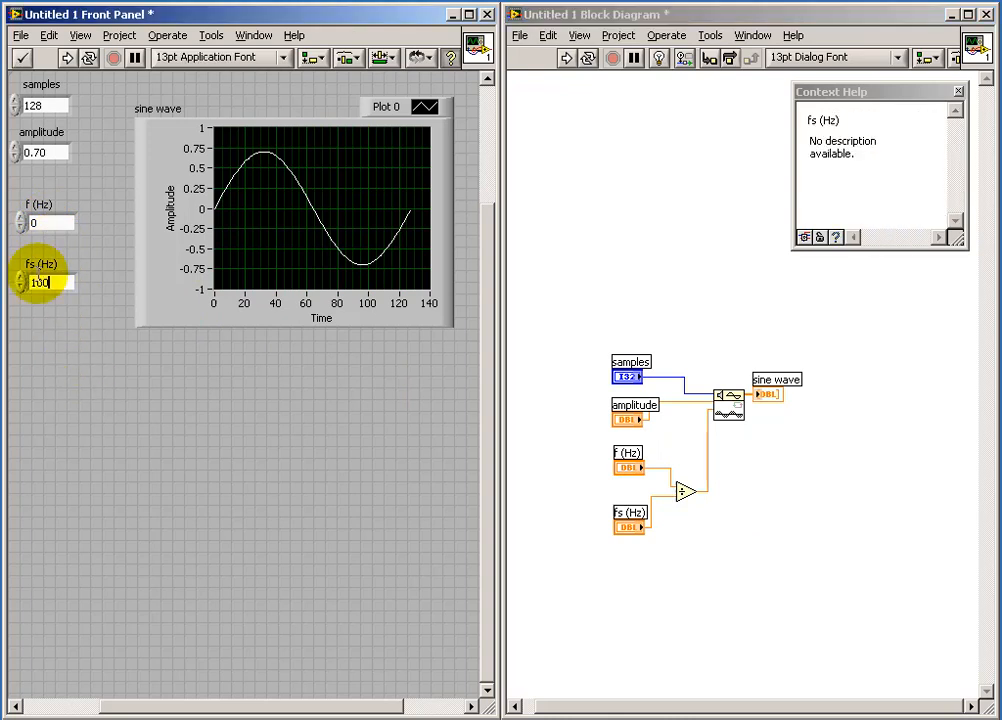
- Run the VI with f (Hz) set to 10 and fs (Hz) to 100
{"action": "left_click", "coordinate": [40, 222]}
{"action": "type", "text": "10"}
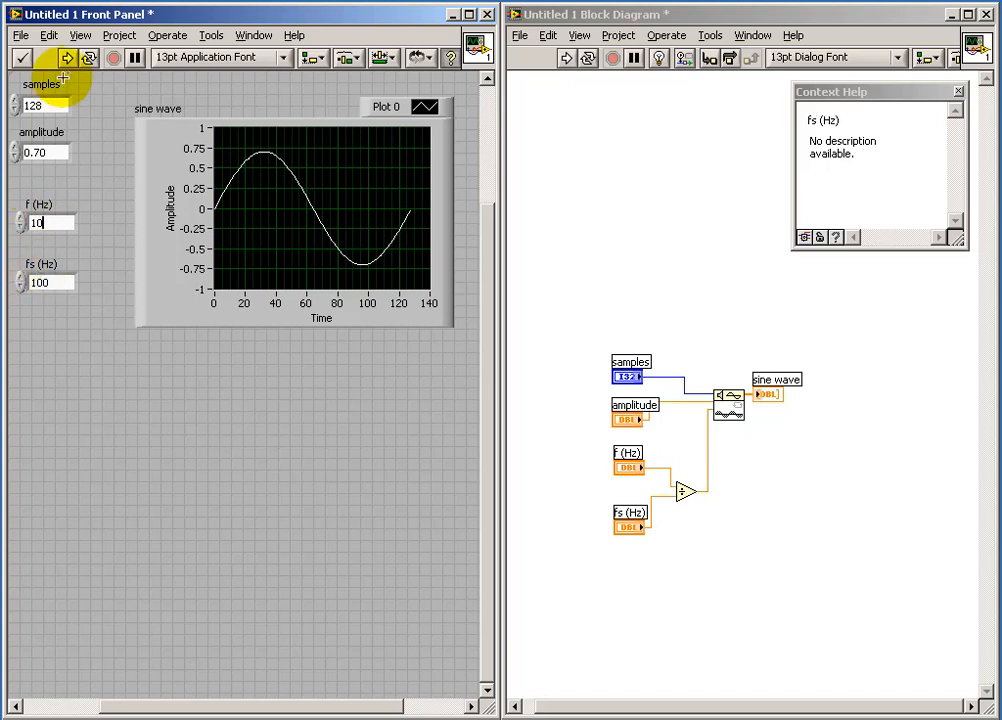
{"action": "left_click", "coordinate": [67, 57]}
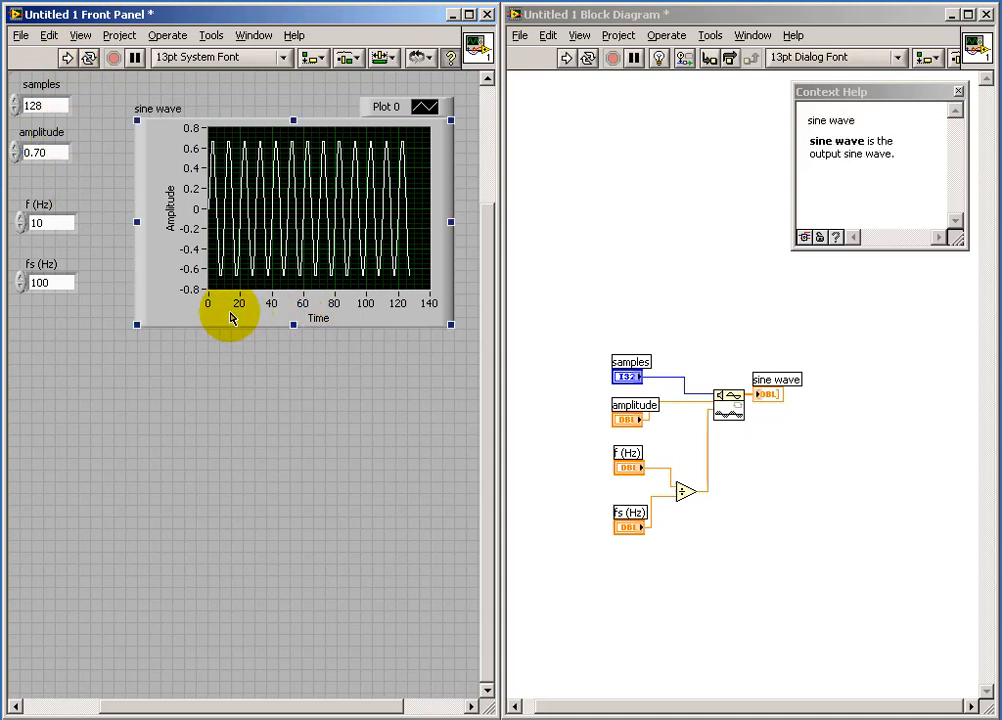
{"action": "mouse_move", "coordinate": [425, 318]}
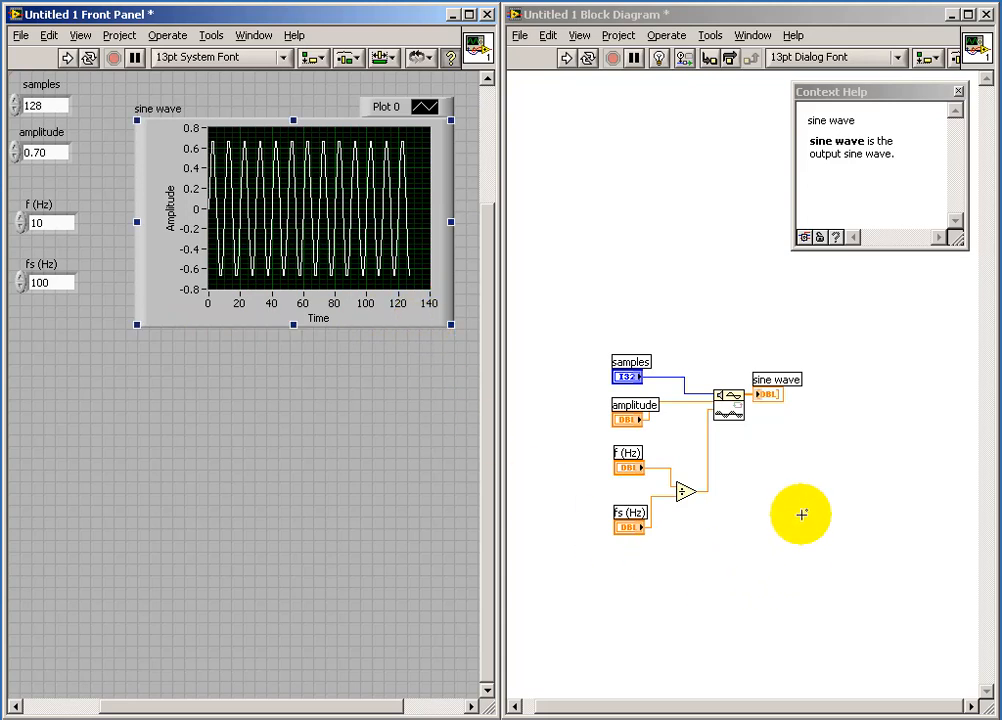
- Add a Build Waveform function and a Reciprocal of fs for dt
{"action": "right_click", "coordinate": [800, 513]}
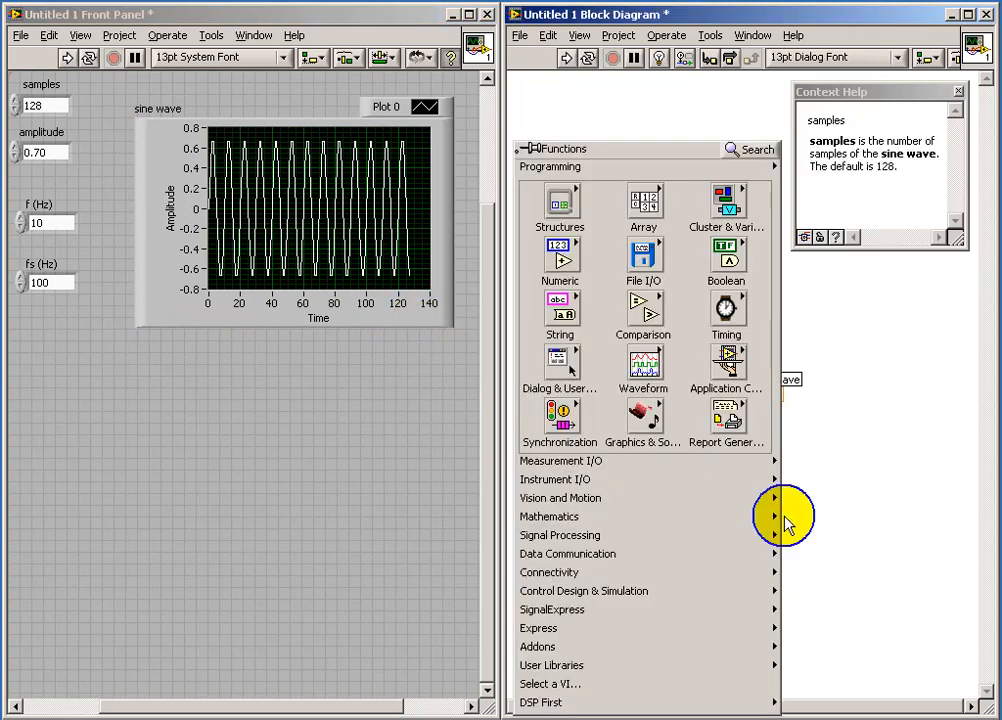
{"action": "mouse_move", "coordinate": [645, 375]}
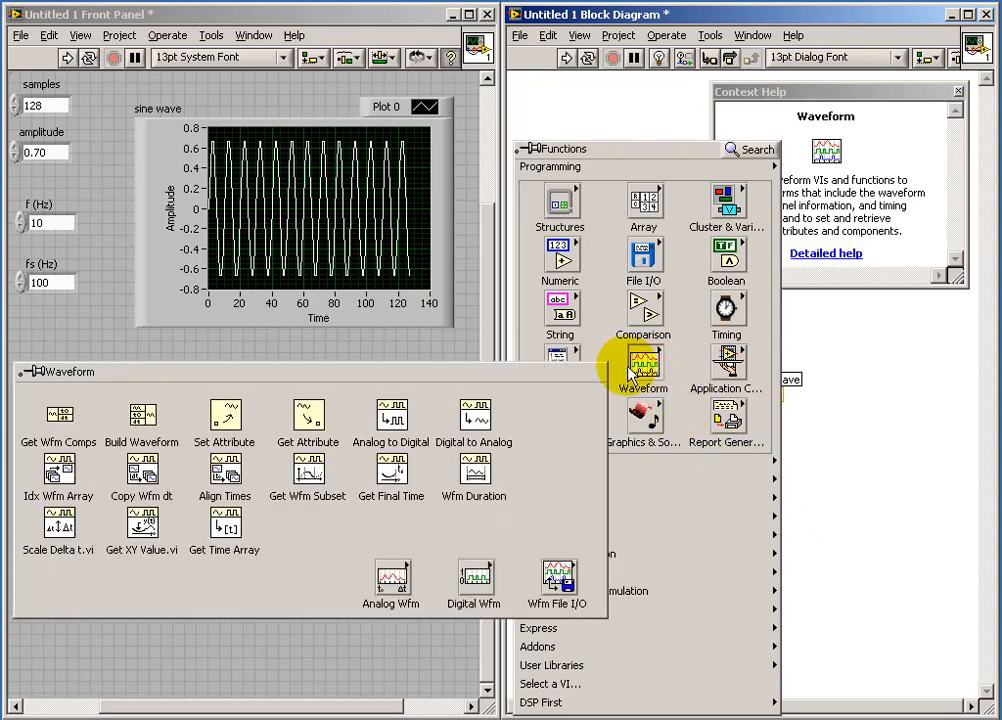
{"action": "left_click", "coordinate": [141, 414]}
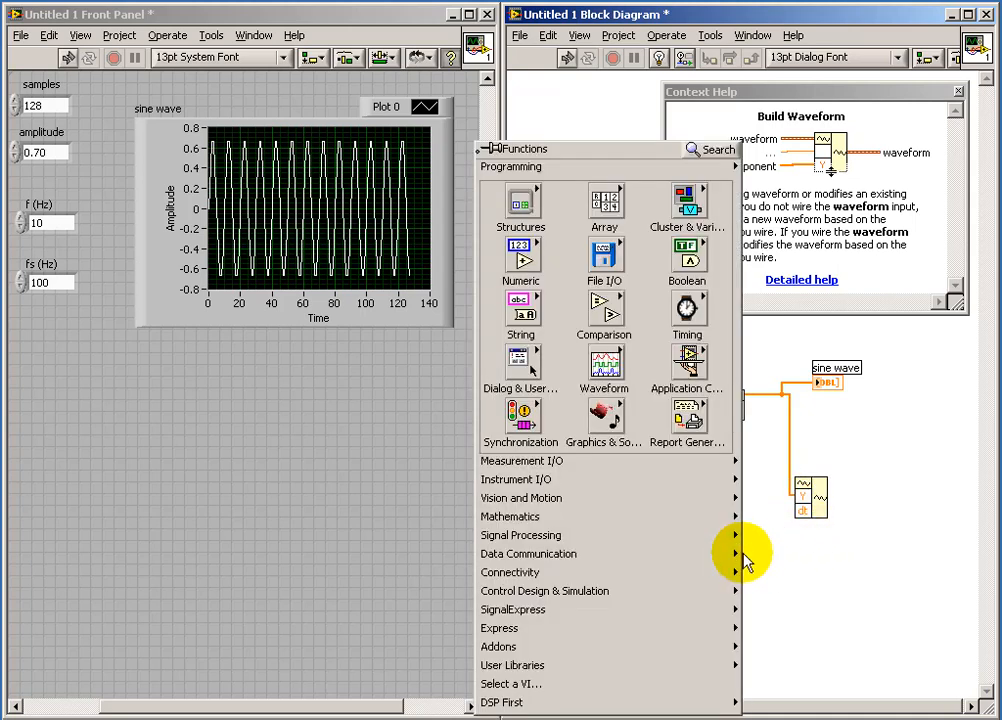
{"action": "left_click", "coordinate": [519, 260]}
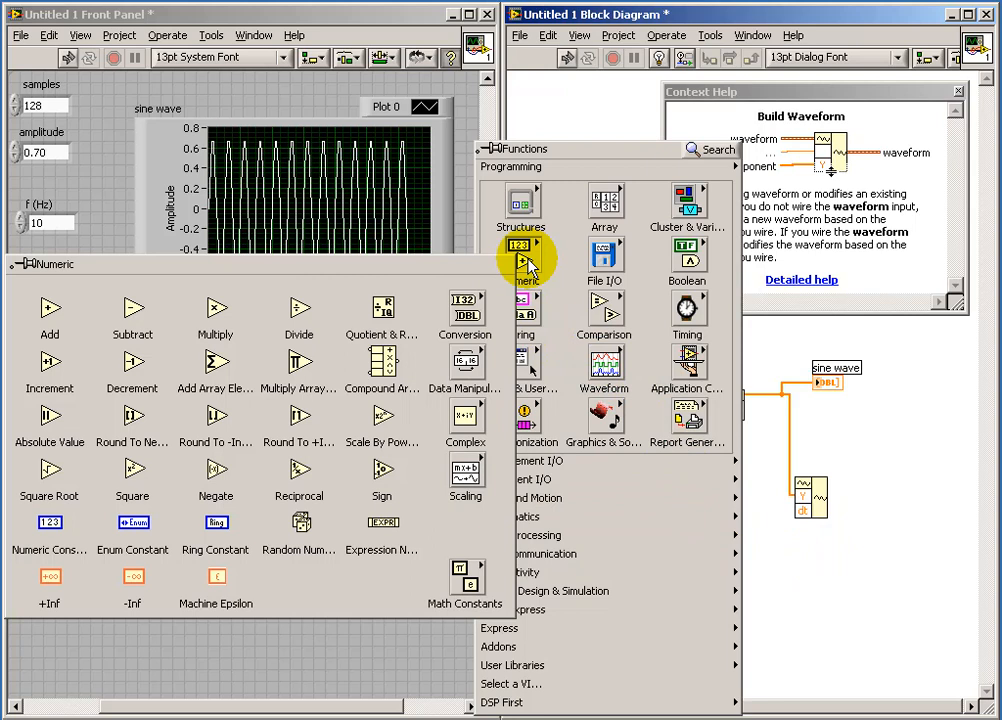
{"action": "mouse_move", "coordinate": [299, 470]}
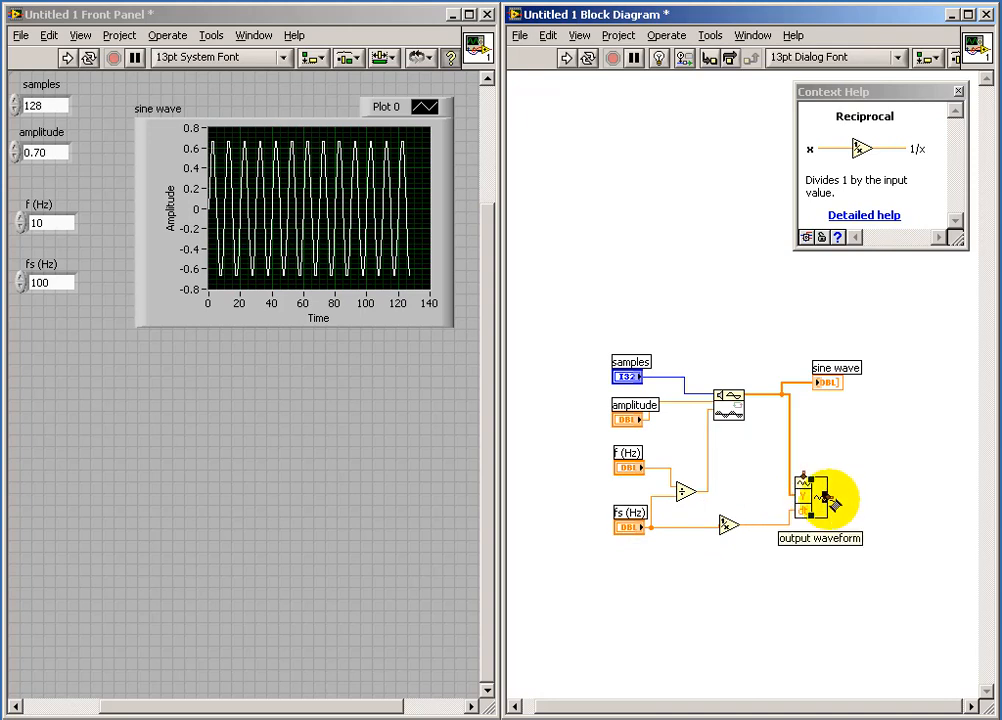
- Create the output waveform indicator from the Build Waveform output
{"action": "right_click", "coordinate": [812, 497]}
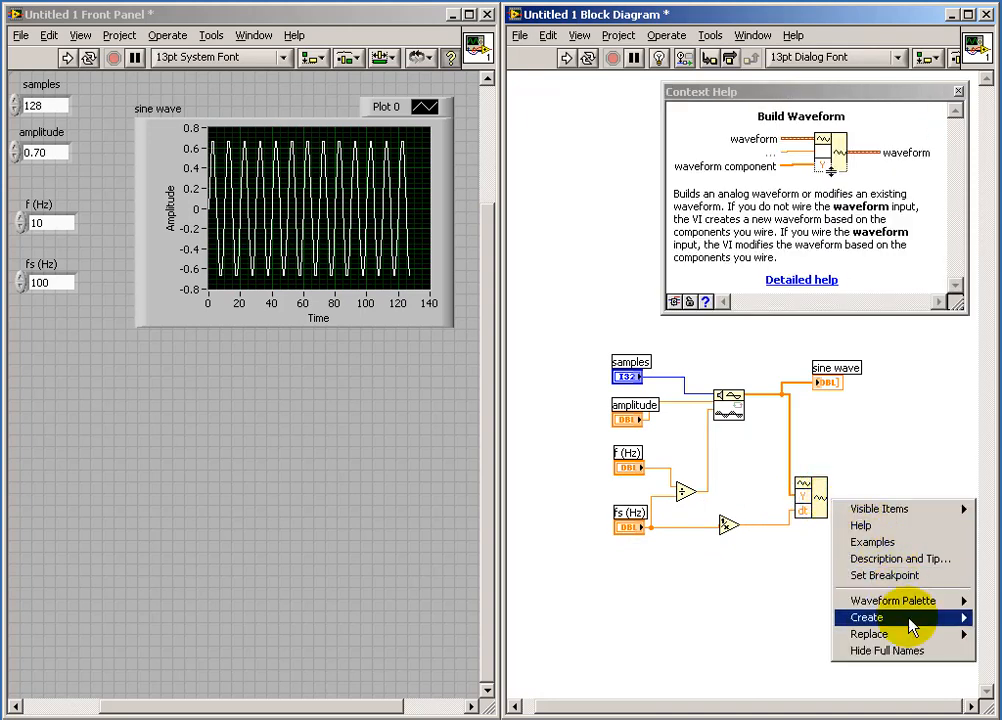
{"action": "left_click", "coordinate": [866, 617]}
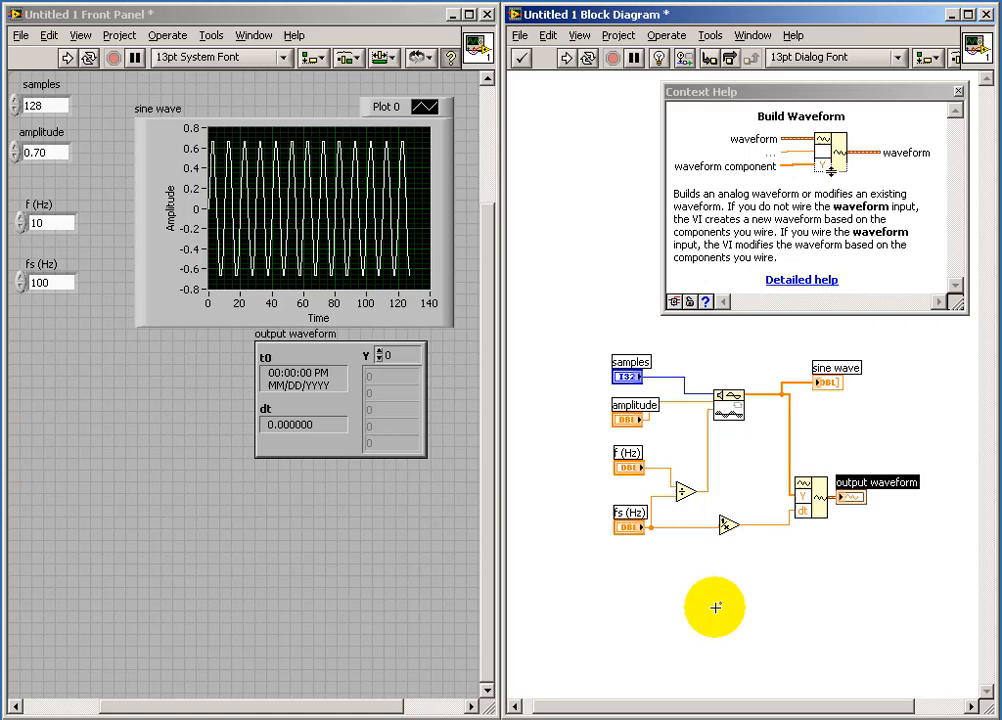
{"action": "left_click", "coordinate": [355, 340]}
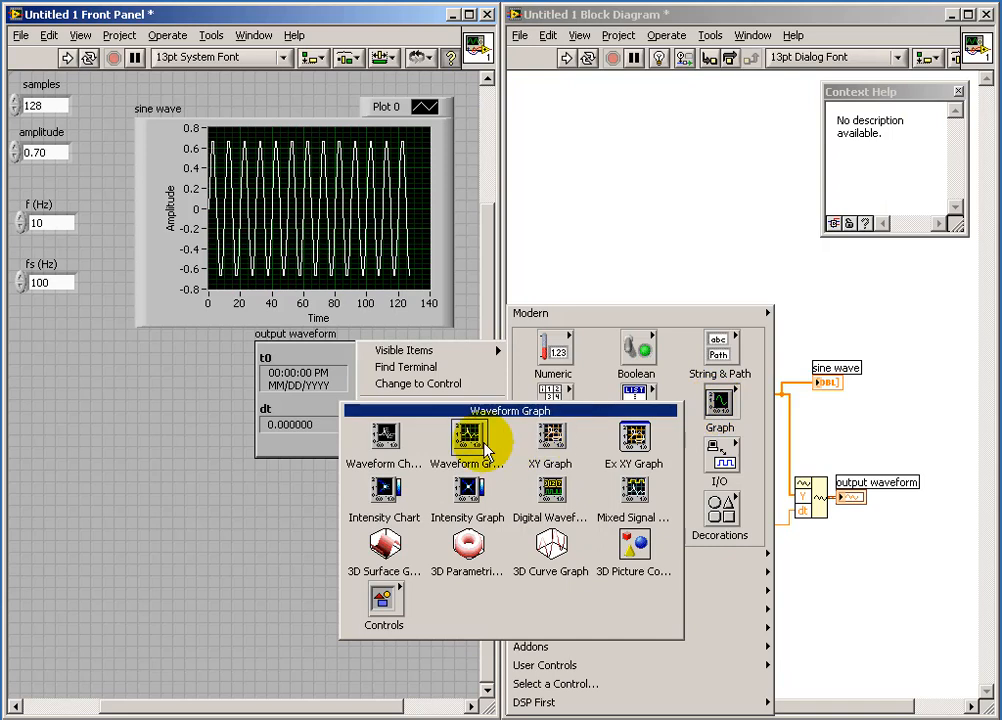
- Make the output a waveform graph, then rerun the VI with f at 2 Hz
{"action": "left_click", "coordinate": [467, 437]}
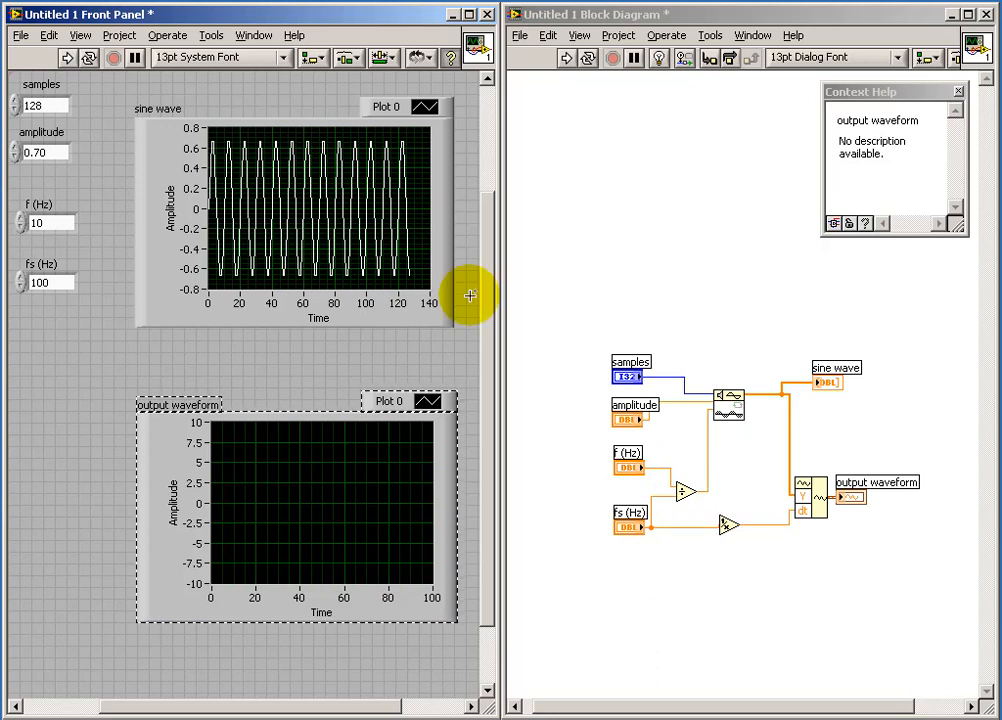
{"action": "left_click", "coordinate": [66, 57]}
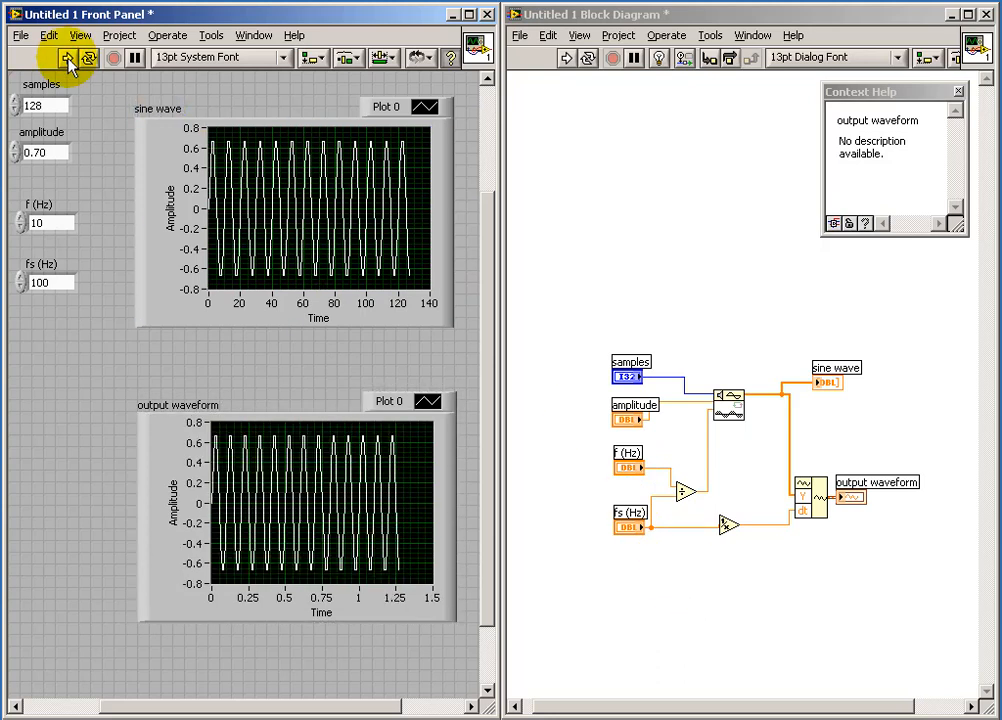
{"action": "left_click", "coordinate": [300, 510]}
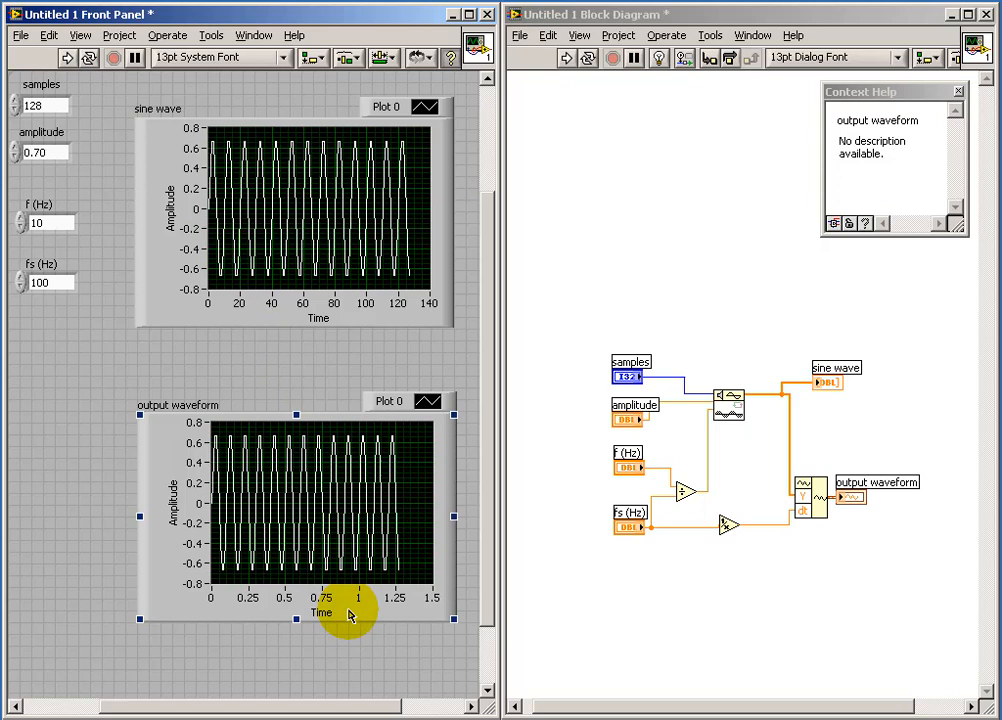
{"action": "mouse_move", "coordinate": [437, 610]}
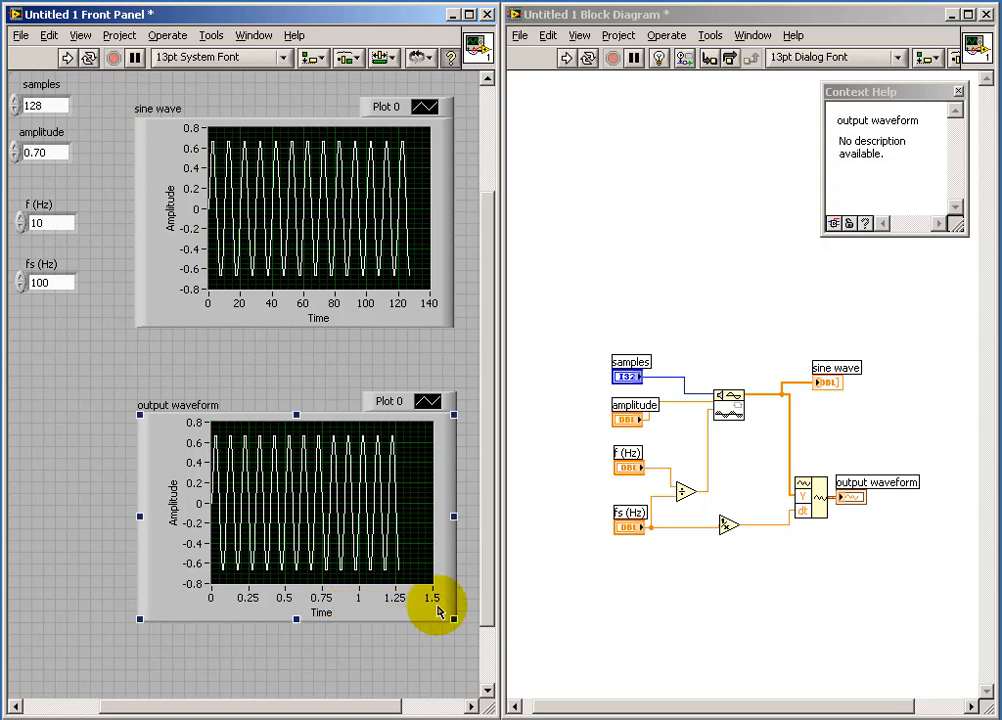
{"action": "left_click", "coordinate": [45, 222]}
{"action": "type", "text": "2"}
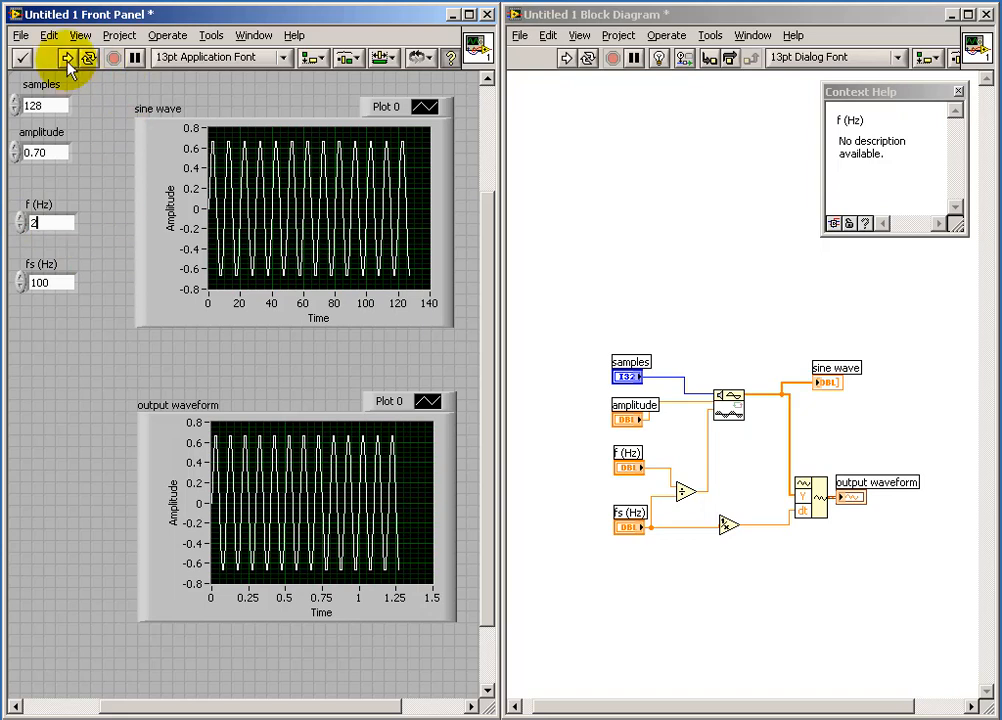
{"action": "left_click", "coordinate": [65, 57]}
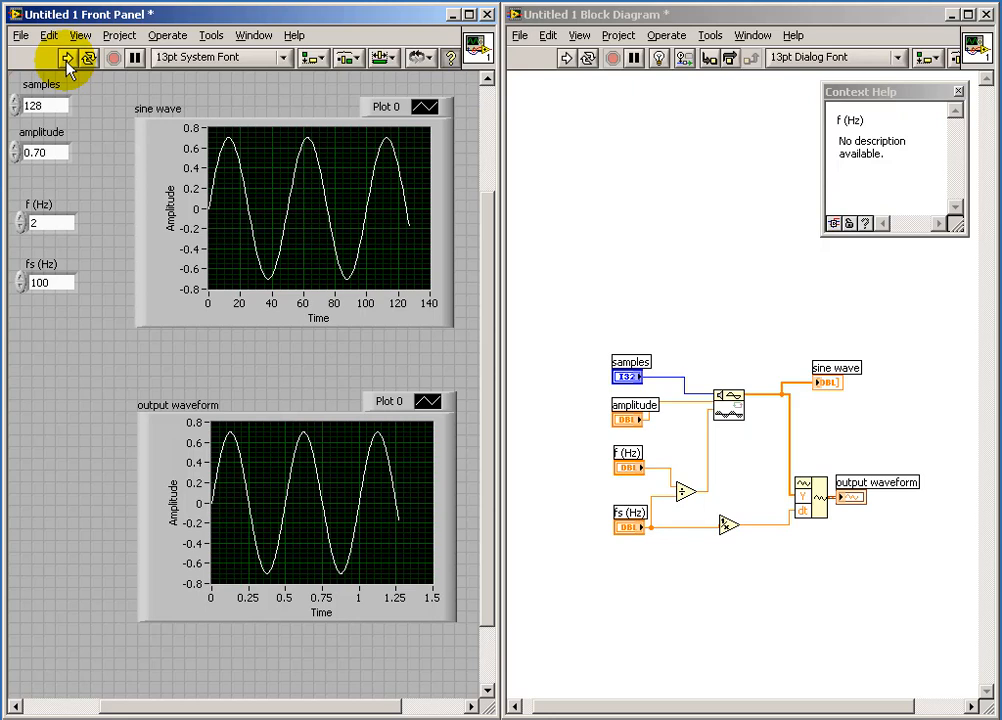
{"action": "mouse_move", "coordinate": [689, 321]}
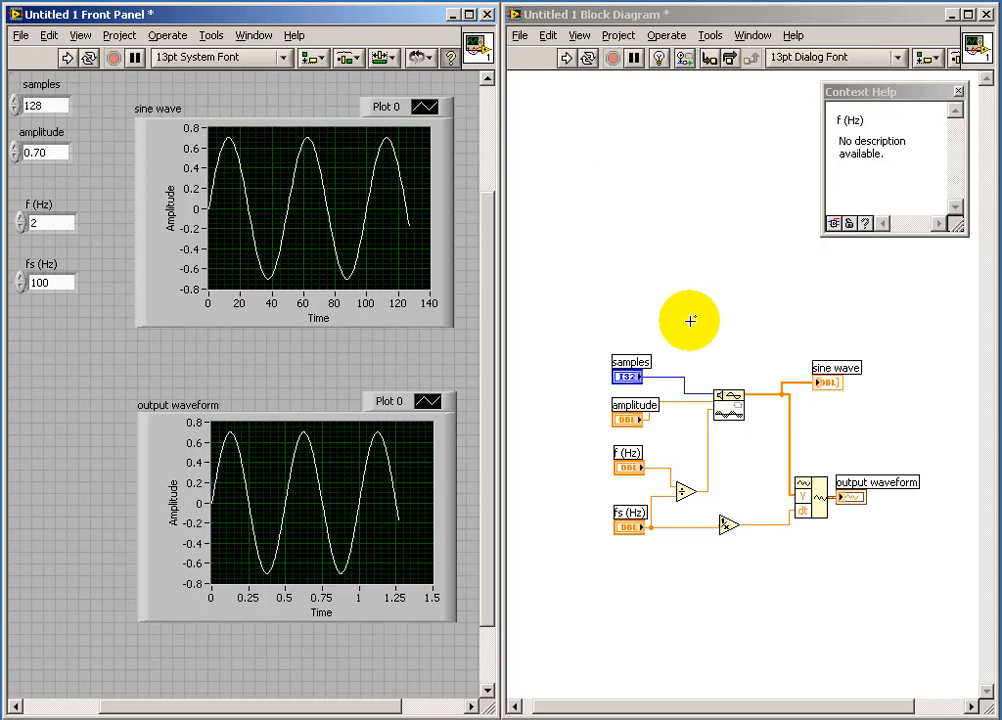
{"action": "mouse_move", "coordinate": [745, 405]}
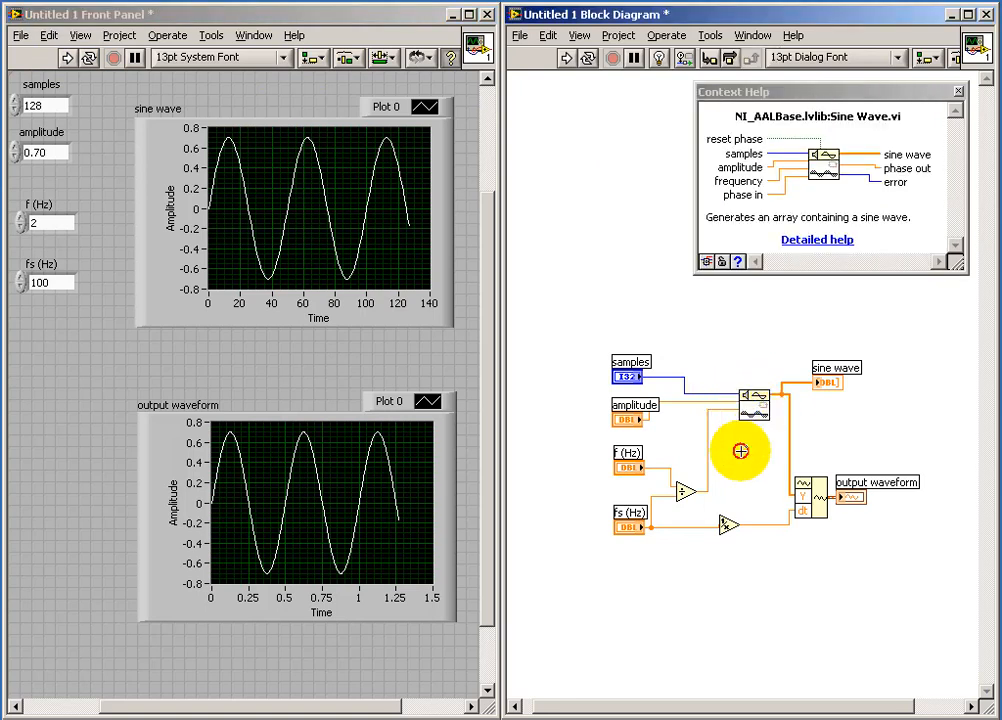
{"action": "mouse_move", "coordinate": [745, 410]}
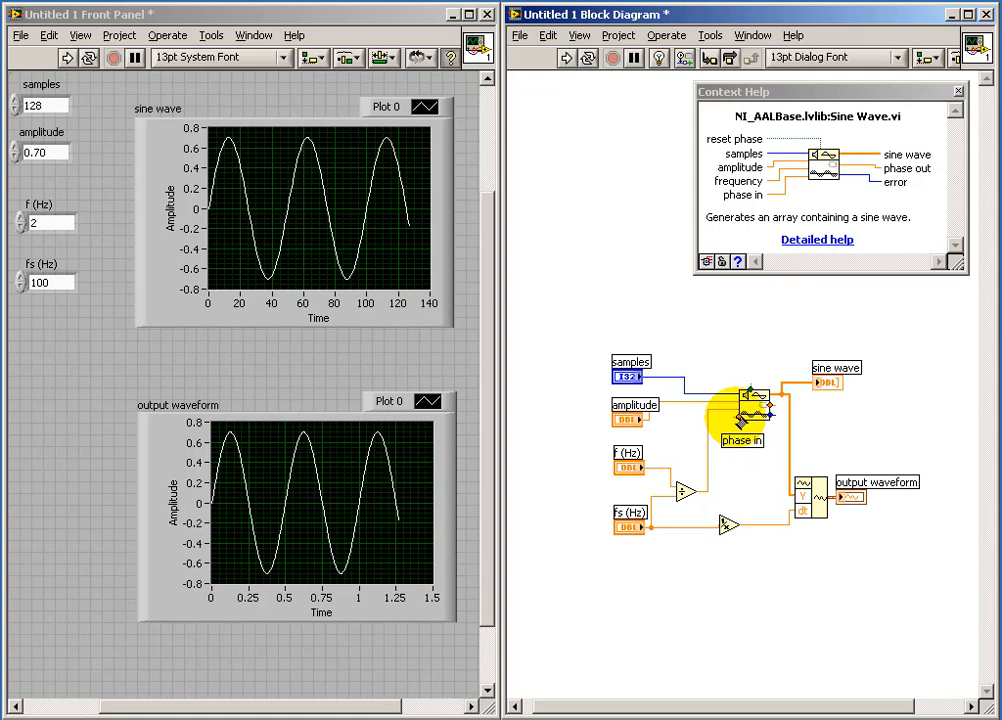
- Wire a phase in constant to Sine Wave, running with 90, -90, then 0
{"action": "right_click", "coordinate": [745, 415]}
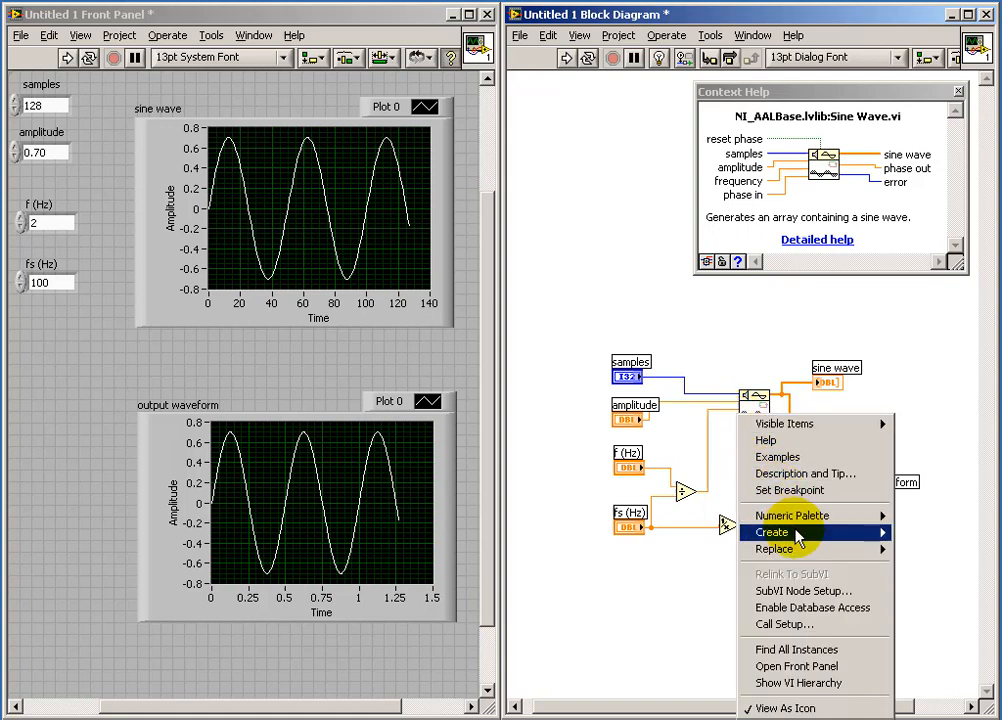
{"action": "left_click", "coordinate": [772, 532]}
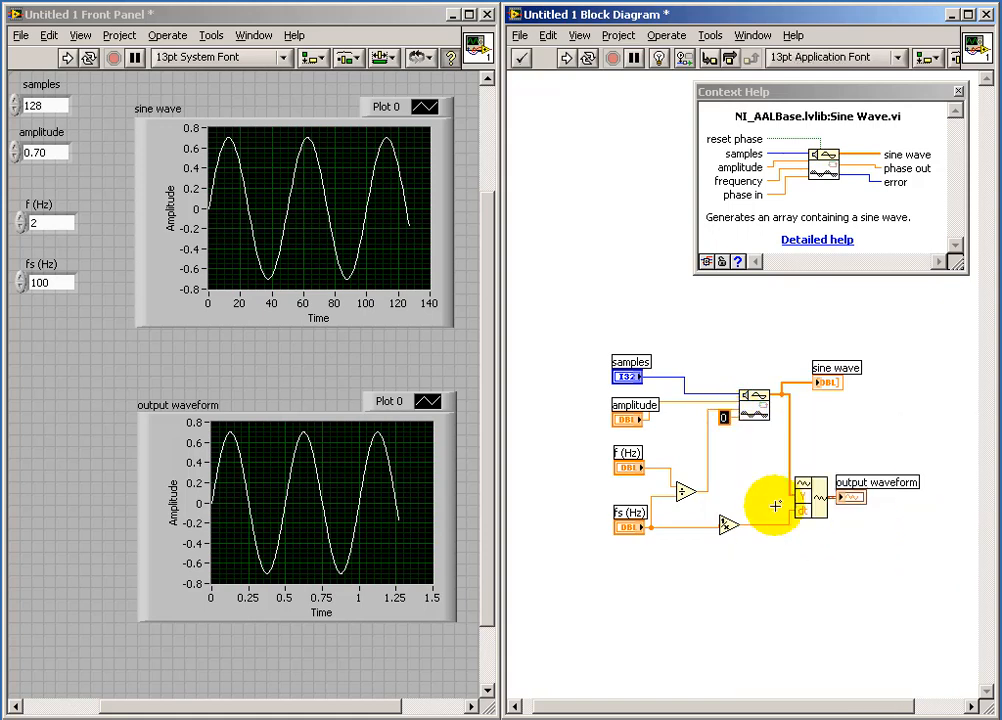
{"action": "mouse_move", "coordinate": [755, 483]}
{"action": "type", "text": "90"}
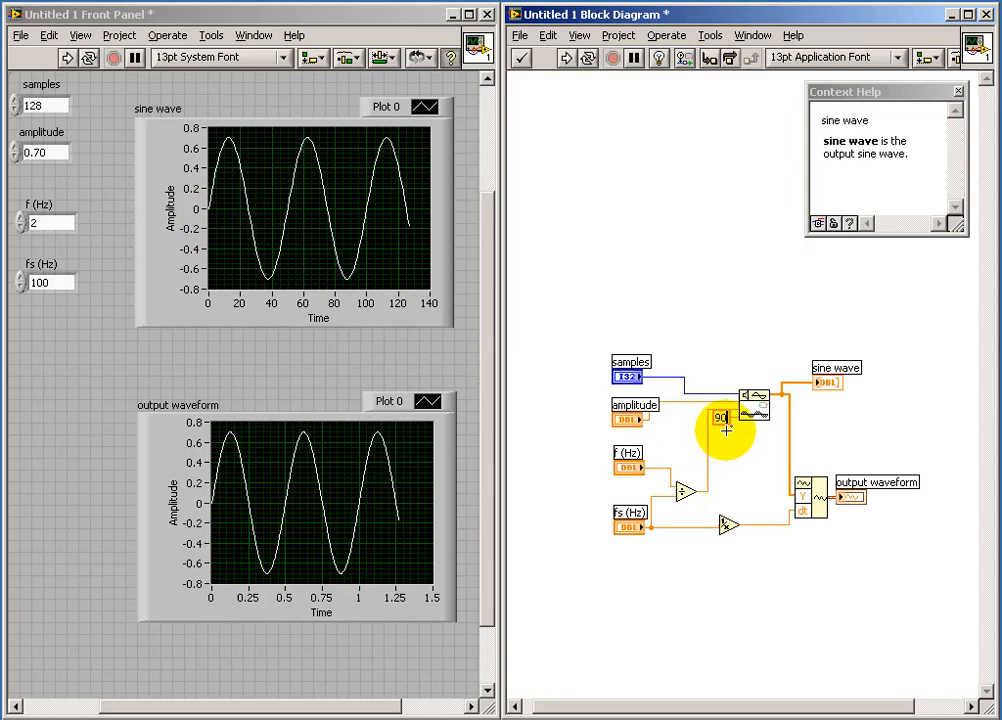
{"action": "mouse_move", "coordinate": [150, 140]}
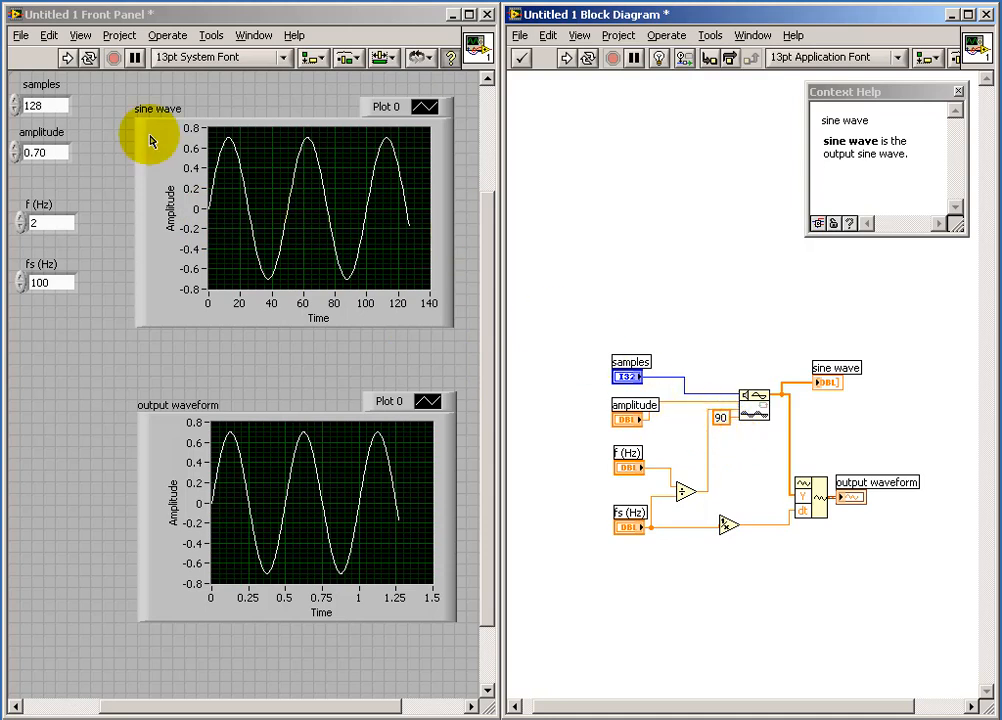
{"action": "left_click", "coordinate": [295, 220]}
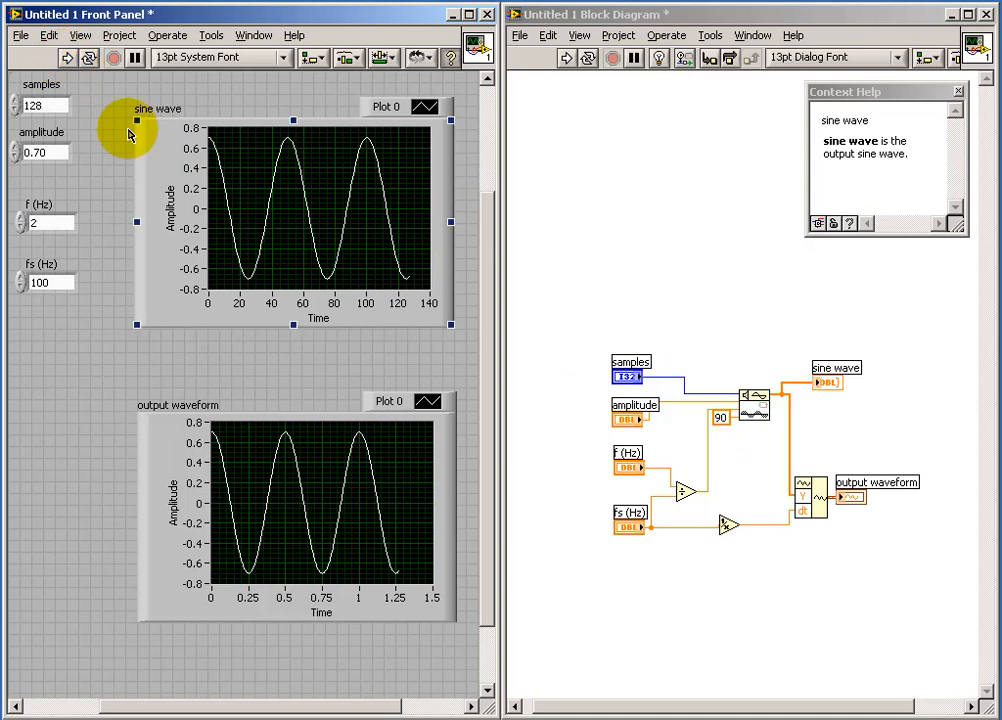
{"action": "mouse_move", "coordinate": [205, 150]}
{"action": "type", "text": "-90"}
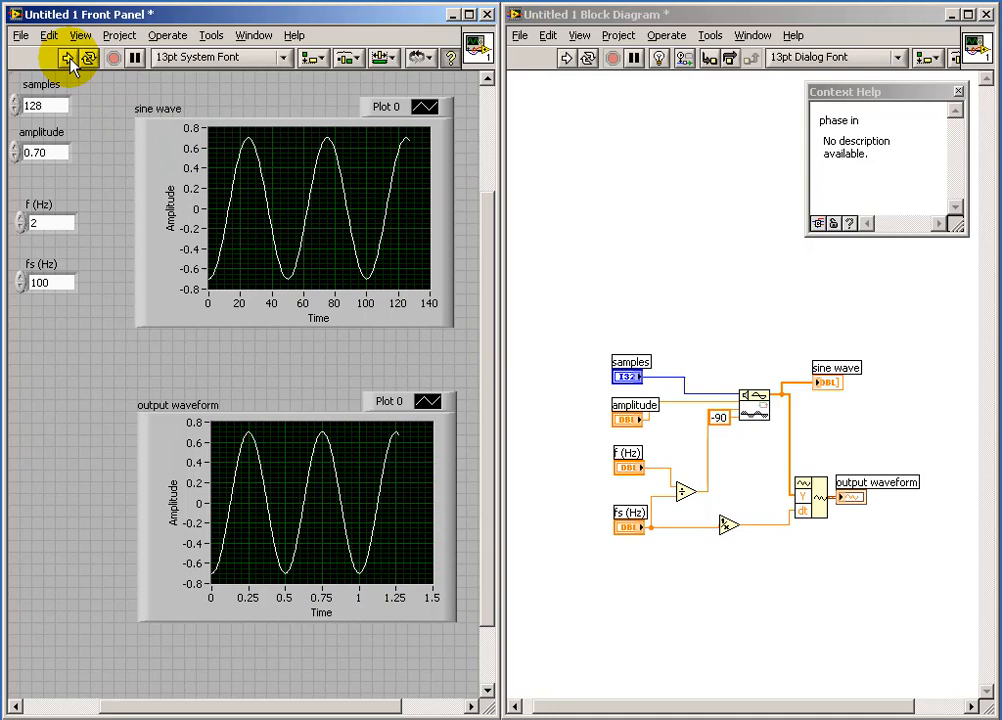
{"action": "mouse_move", "coordinate": [78, 98]}
{"action": "type", "text": "0"}
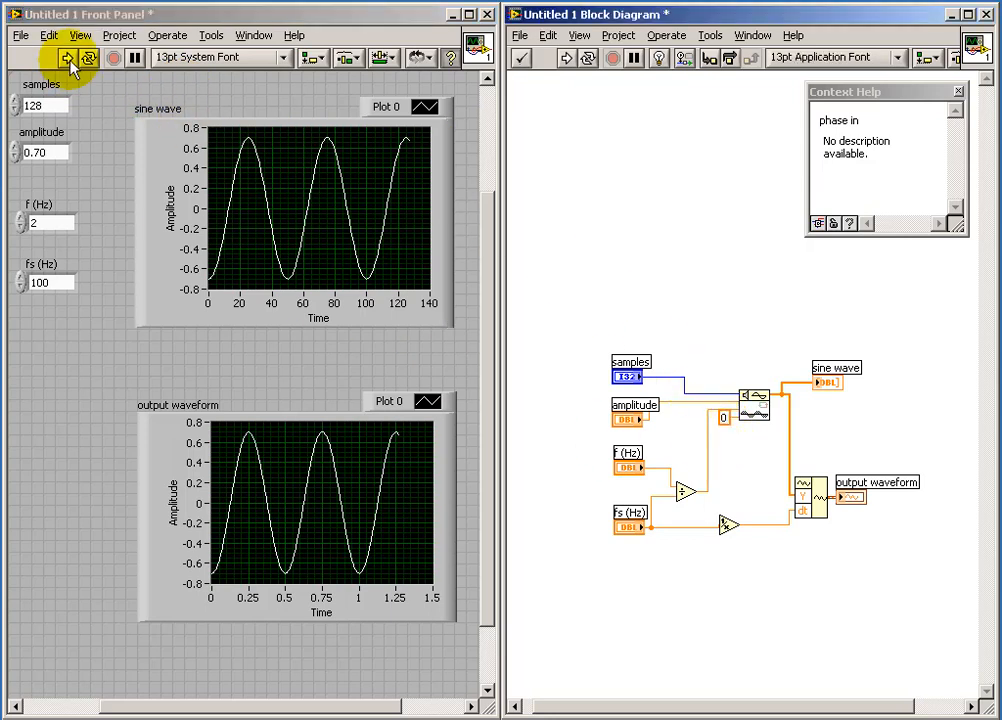
{"action": "left_click", "coordinate": [66, 57]}
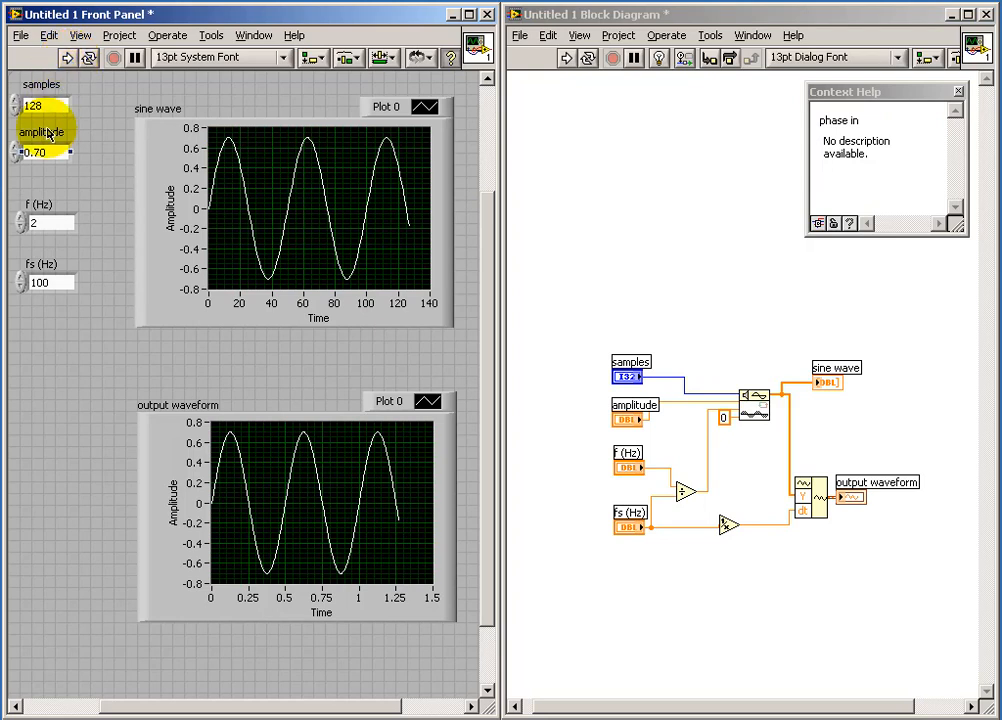
- Set f (Hz) to 2.6 and rerun the VI
{"action": "left_click", "coordinate": [45, 222]}
{"action": "type", "text": ".6"}
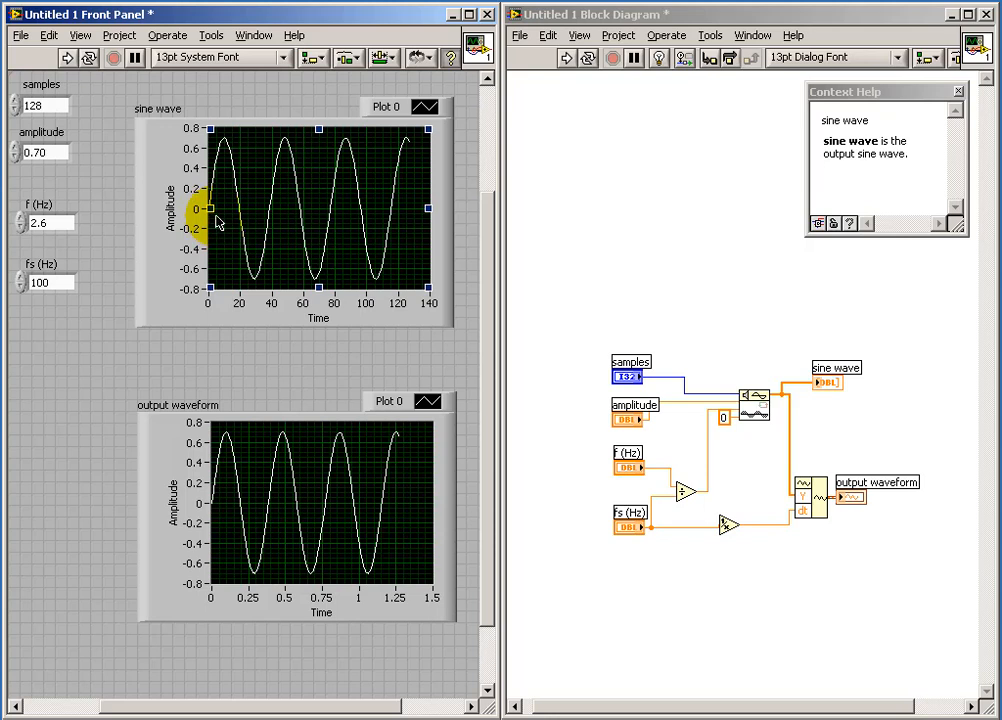
{"action": "mouse_move", "coordinate": [415, 153]}
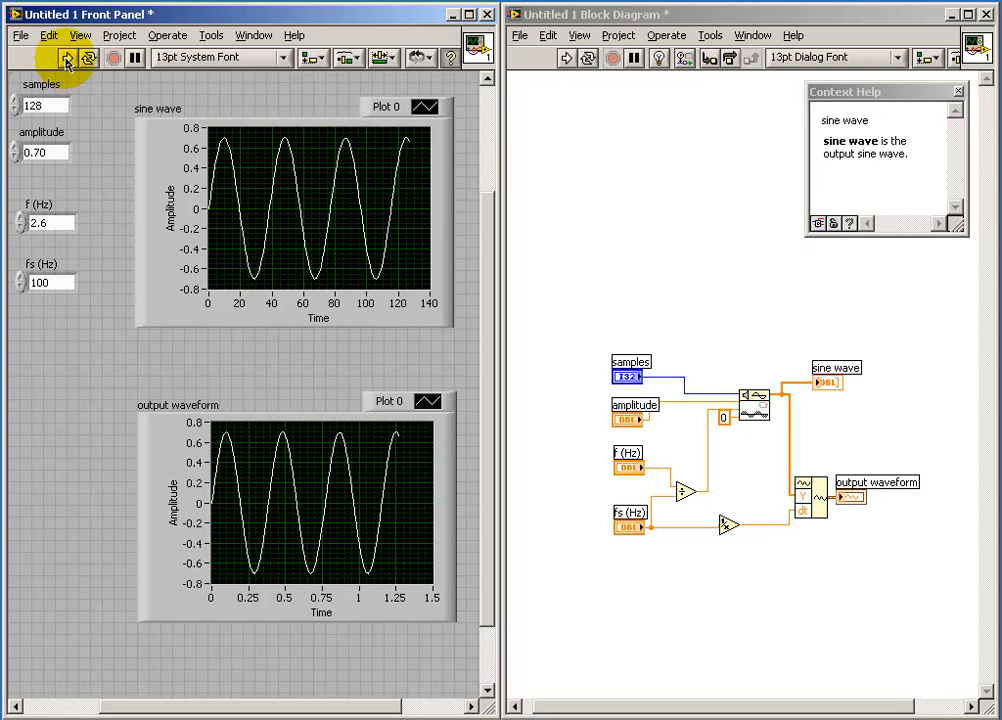
{"action": "mouse_move", "coordinate": [66, 57]}
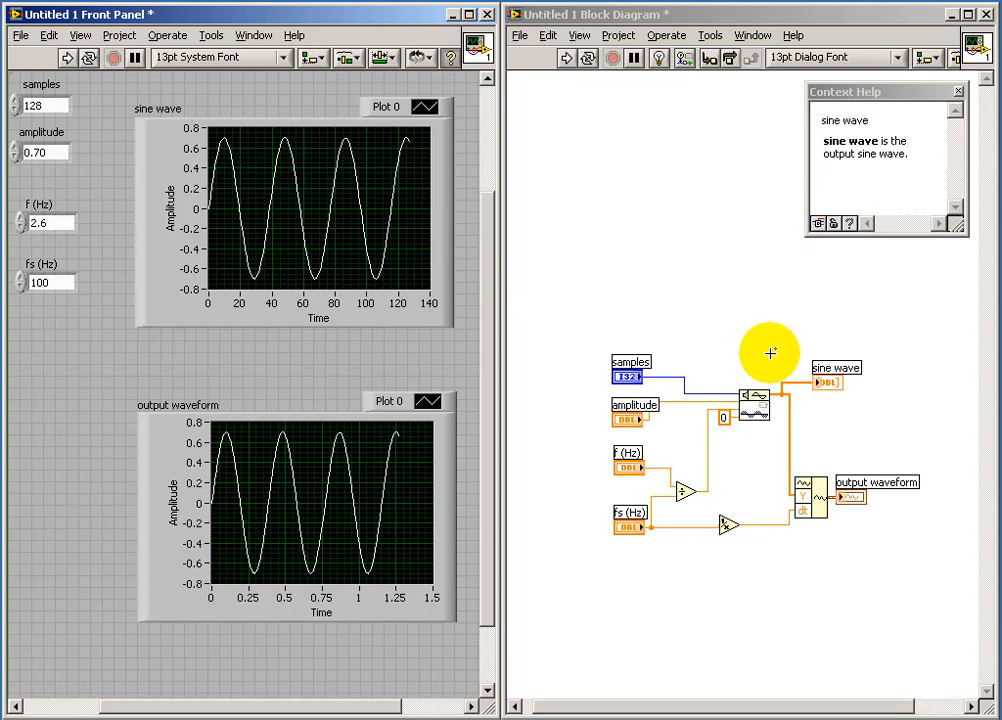
{"action": "mouse_move", "coordinate": [752, 390]}
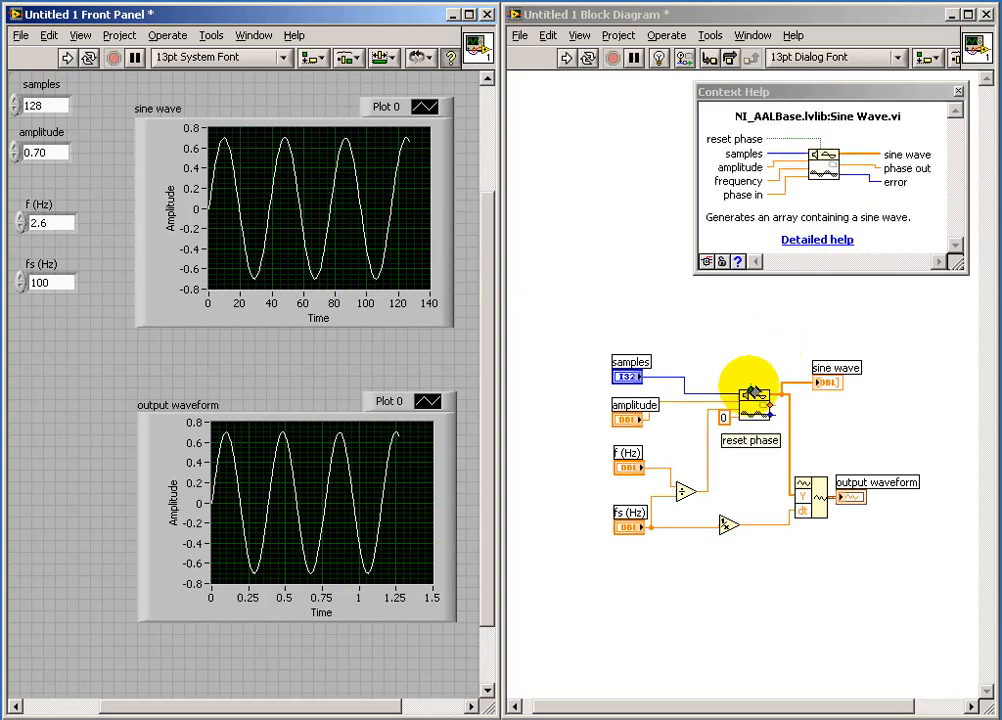
- Create a reset phase control on the Sine Wave VI and run with it on
{"action": "right_click", "coordinate": [752, 390]}
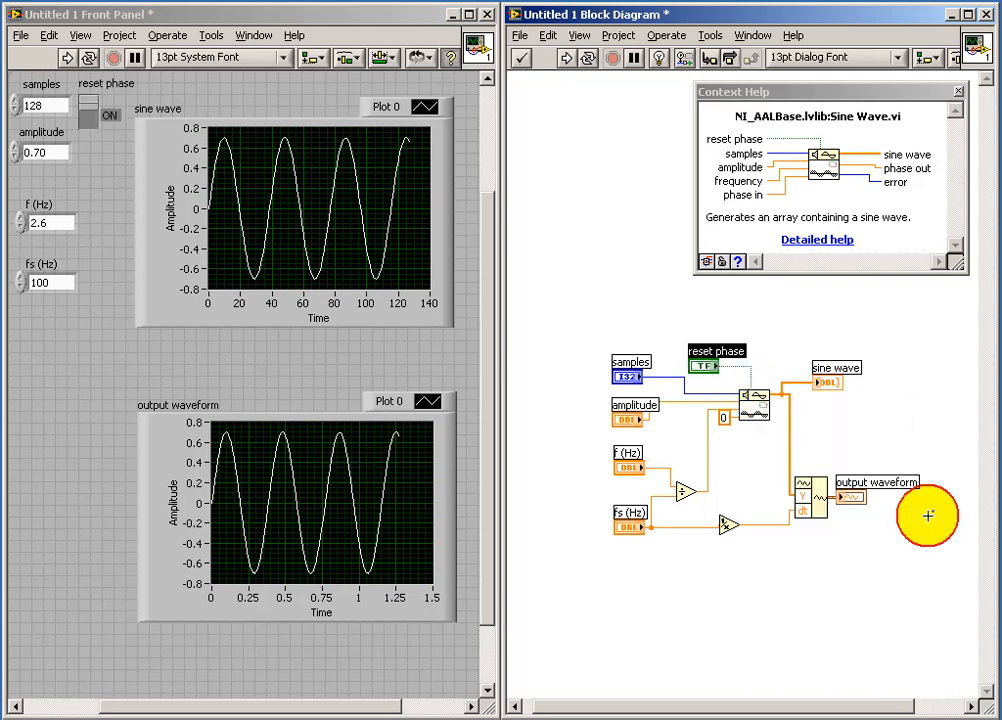
{"action": "mouse_move", "coordinate": [707, 396]}
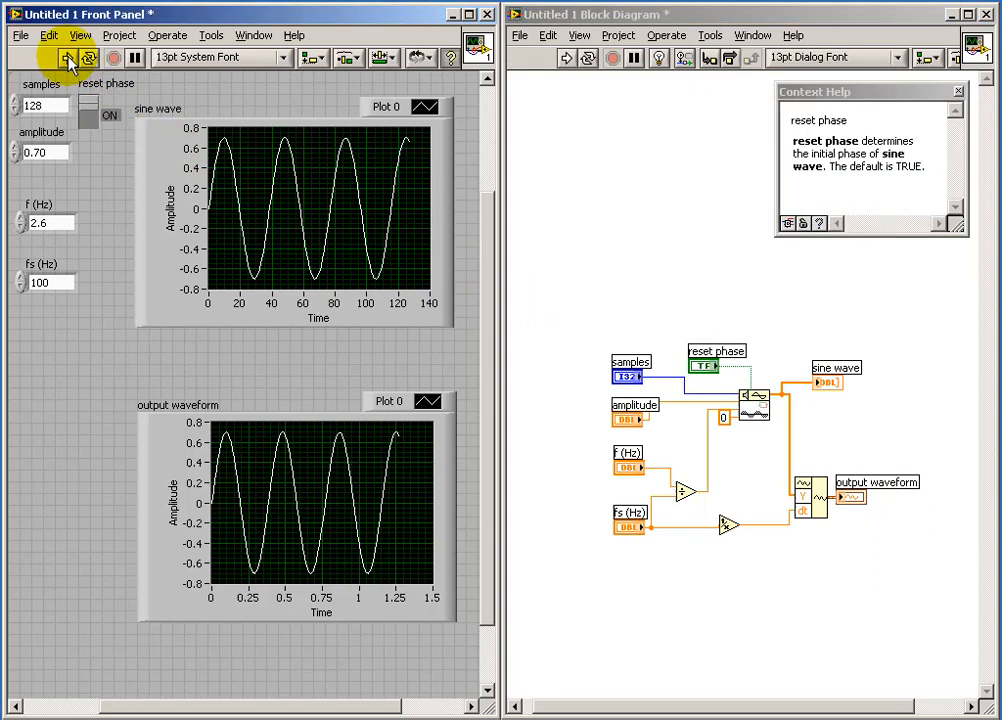
{"action": "left_click", "coordinate": [94, 114]}
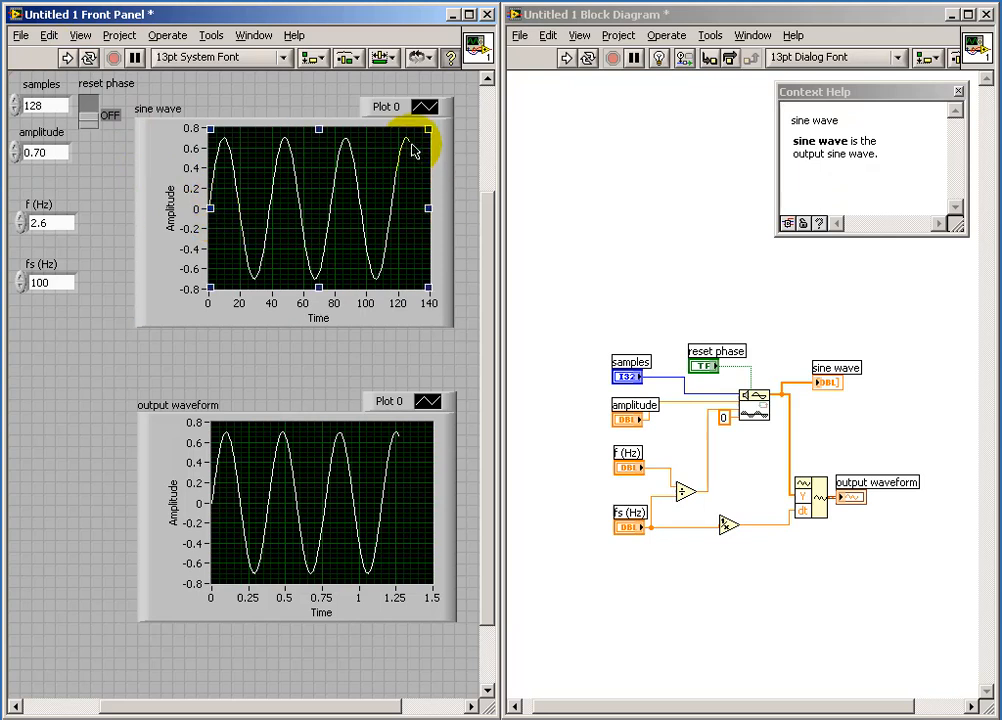
{"action": "left_click", "coordinate": [66, 57]}
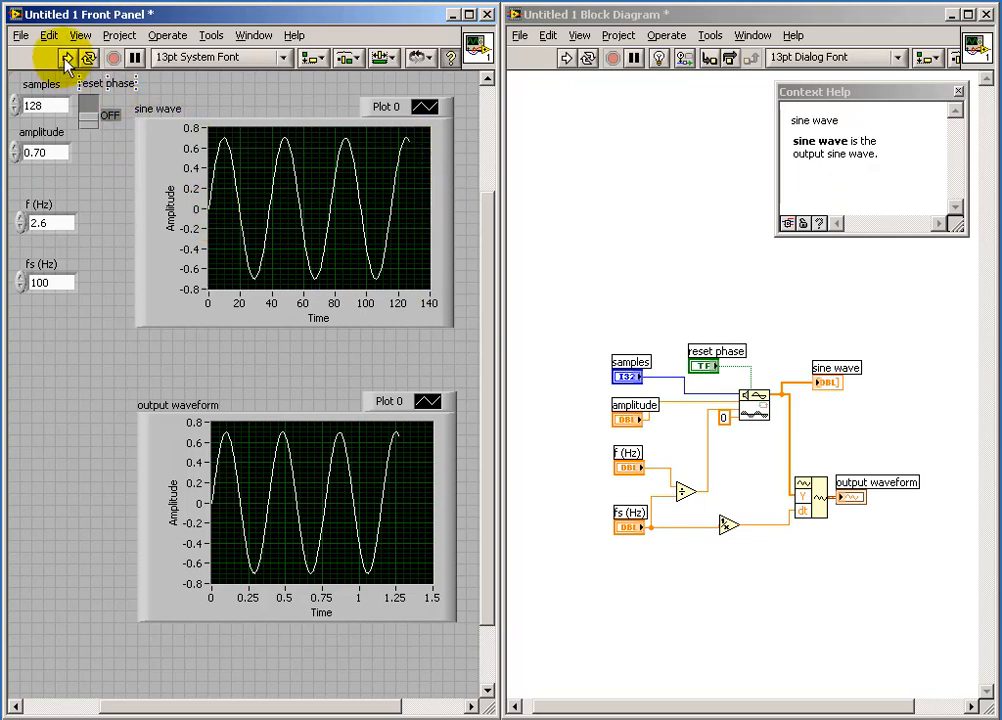
- Rerun repeatedly with reset phase off and f at 1.2 Hz so phase carries over
{"action": "left_click", "coordinate": [65, 57]}
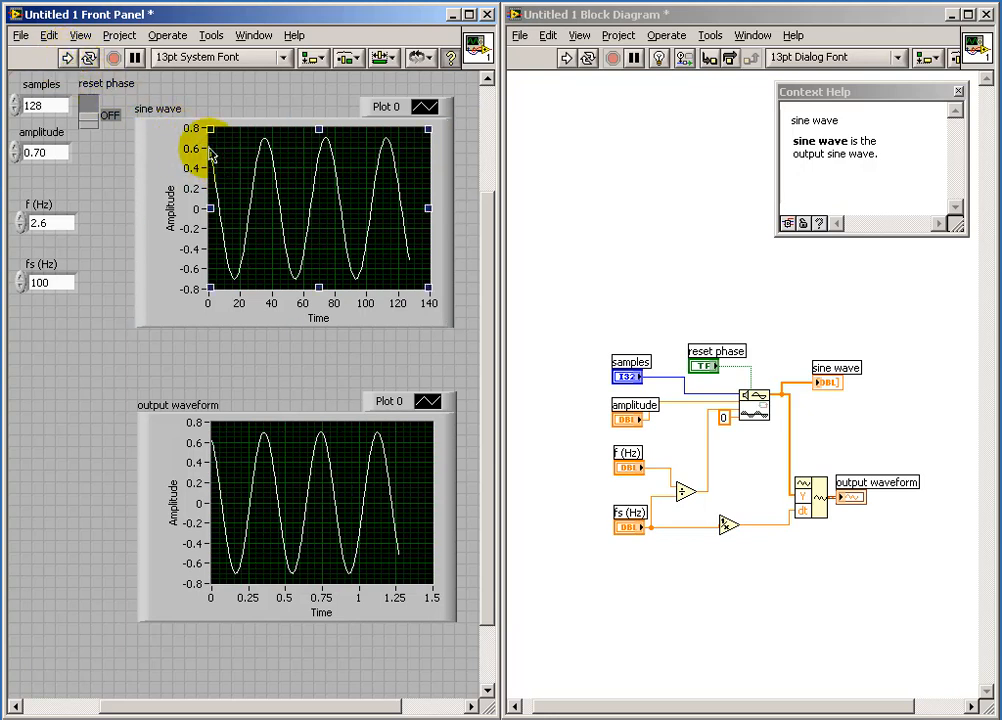
{"action": "mouse_move", "coordinate": [368, 275]}
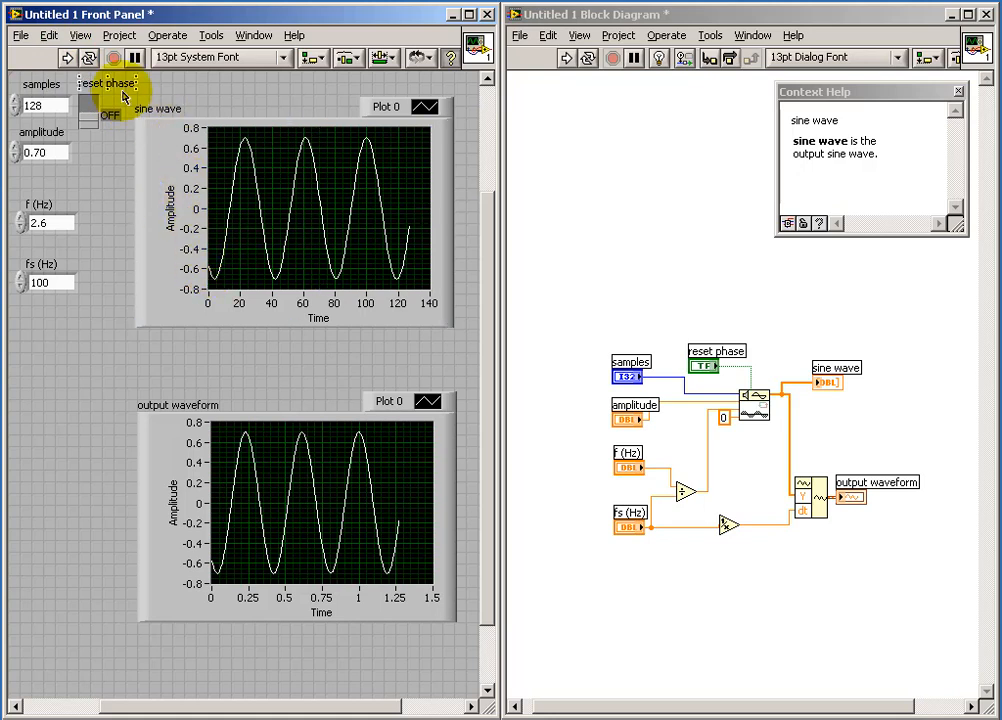
{"action": "left_click", "coordinate": [66, 57]}
{"action": "type", "text": "1.2"}
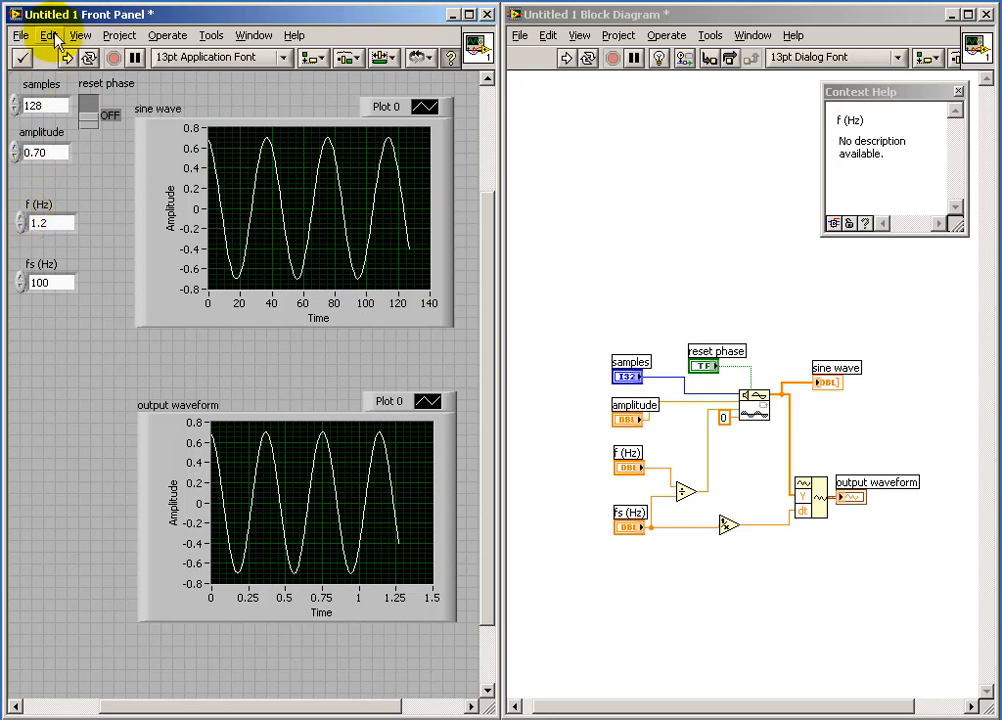
{"action": "left_click", "coordinate": [66, 57]}
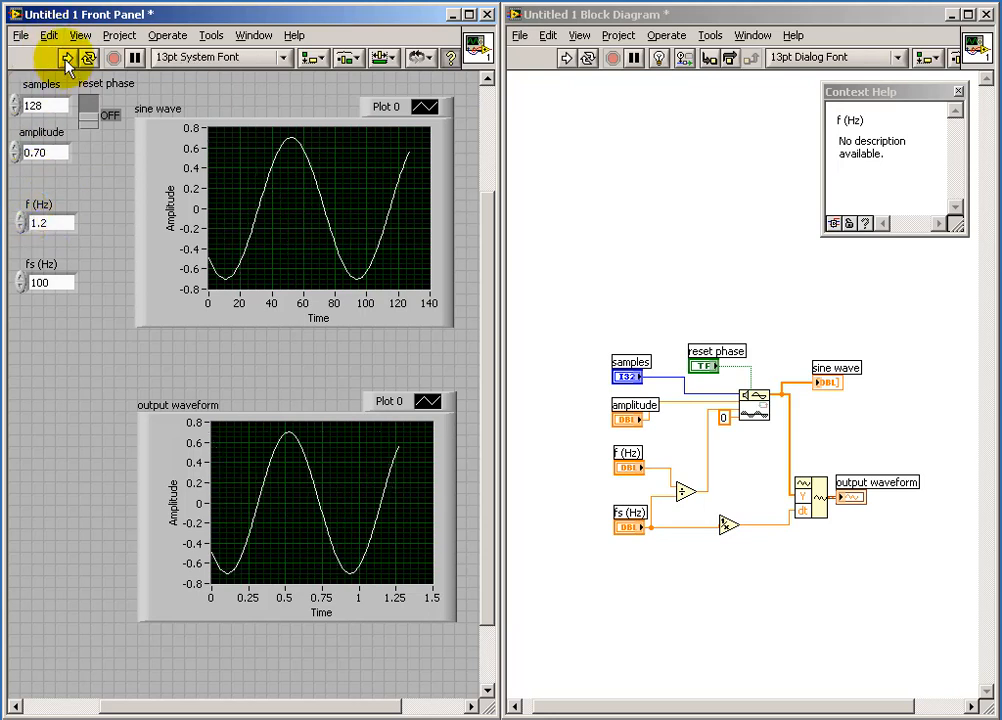
{"action": "left_click", "coordinate": [65, 57]}
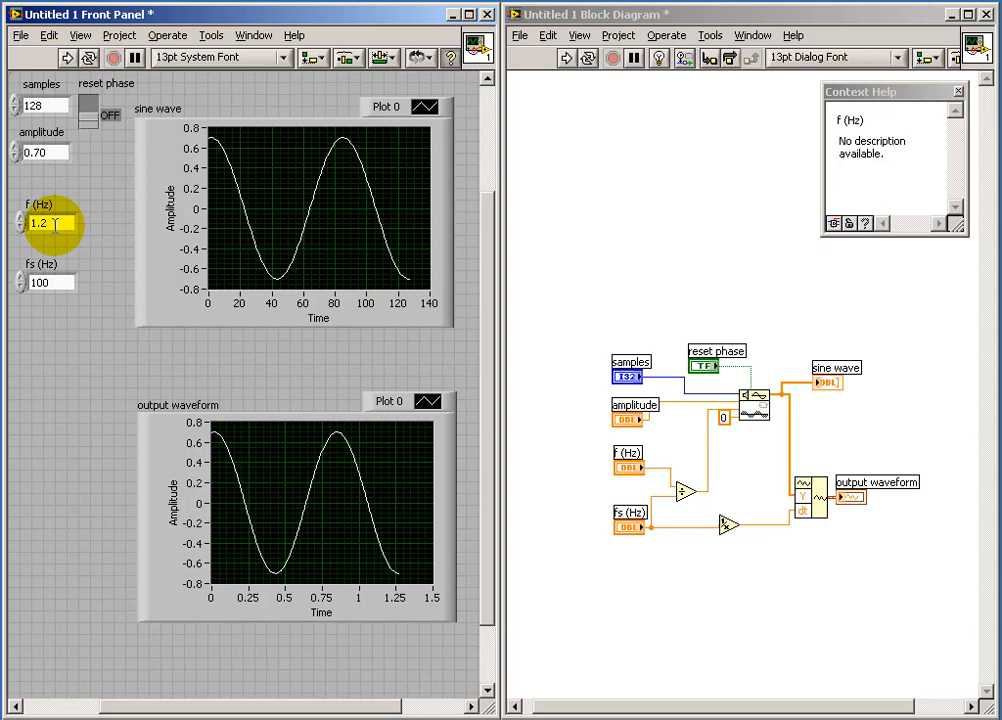
{"action": "mouse_move", "coordinate": [68, 256]}
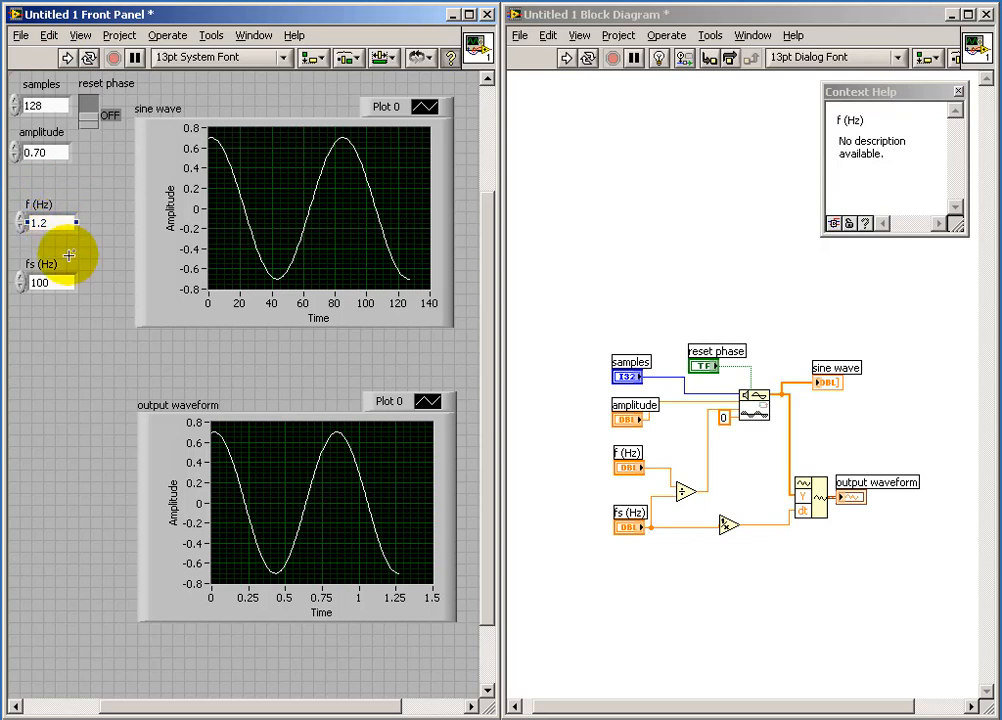
{"action": "mouse_move", "coordinate": [852, 408]}
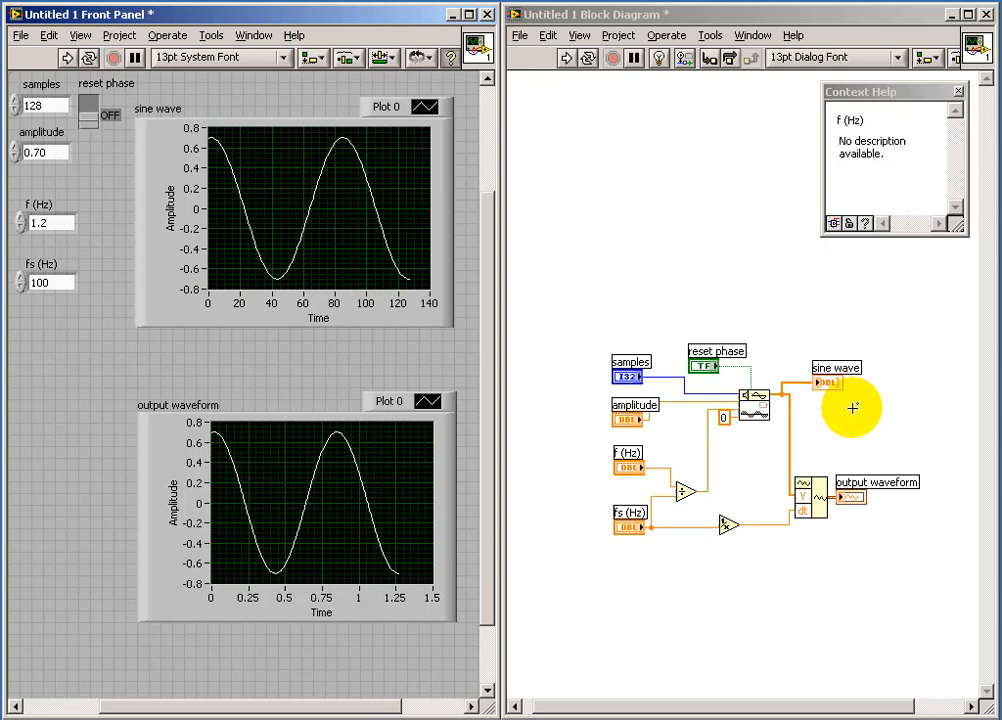
{"action": "mouse_move", "coordinate": [755, 400]}
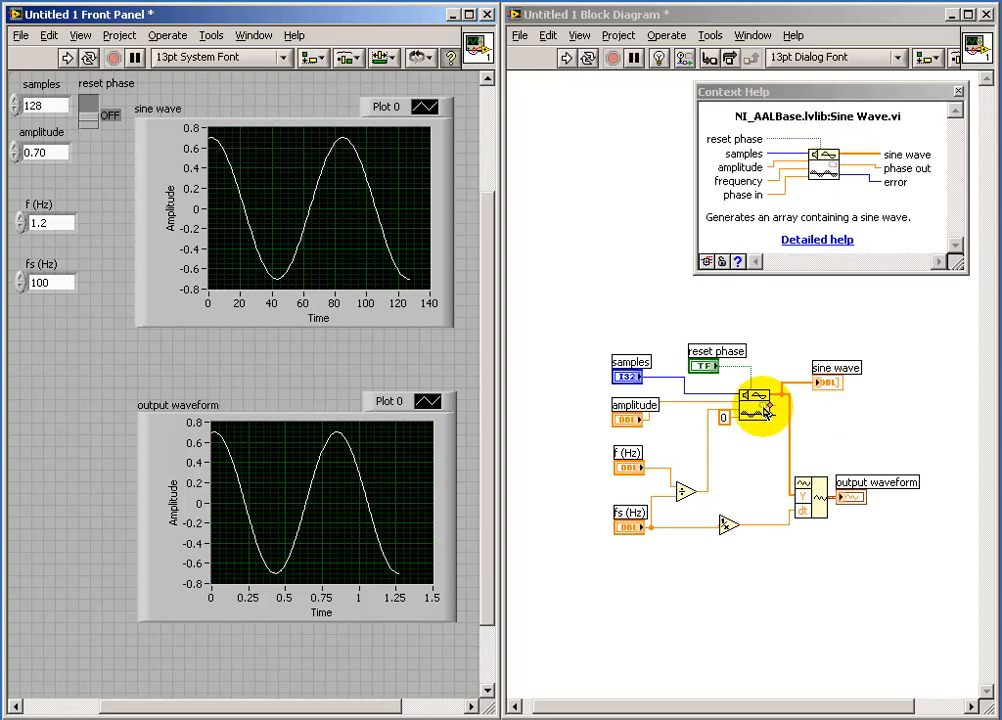